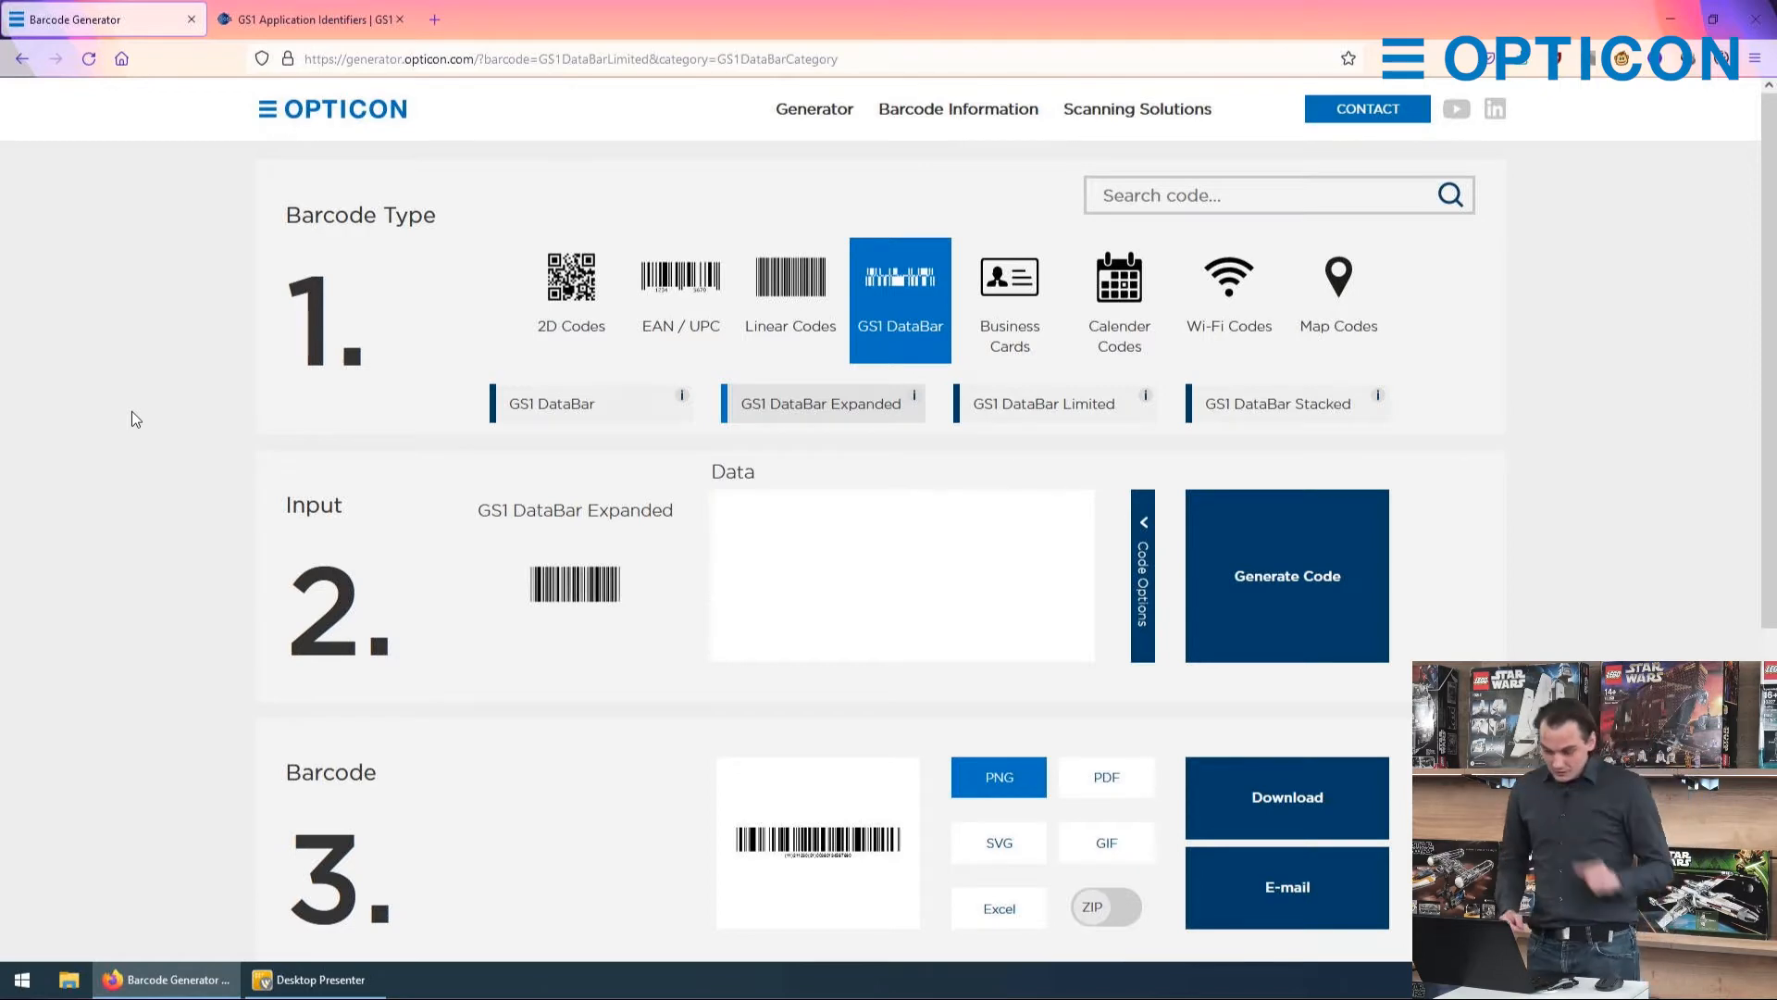
mouse_move(448, 408)
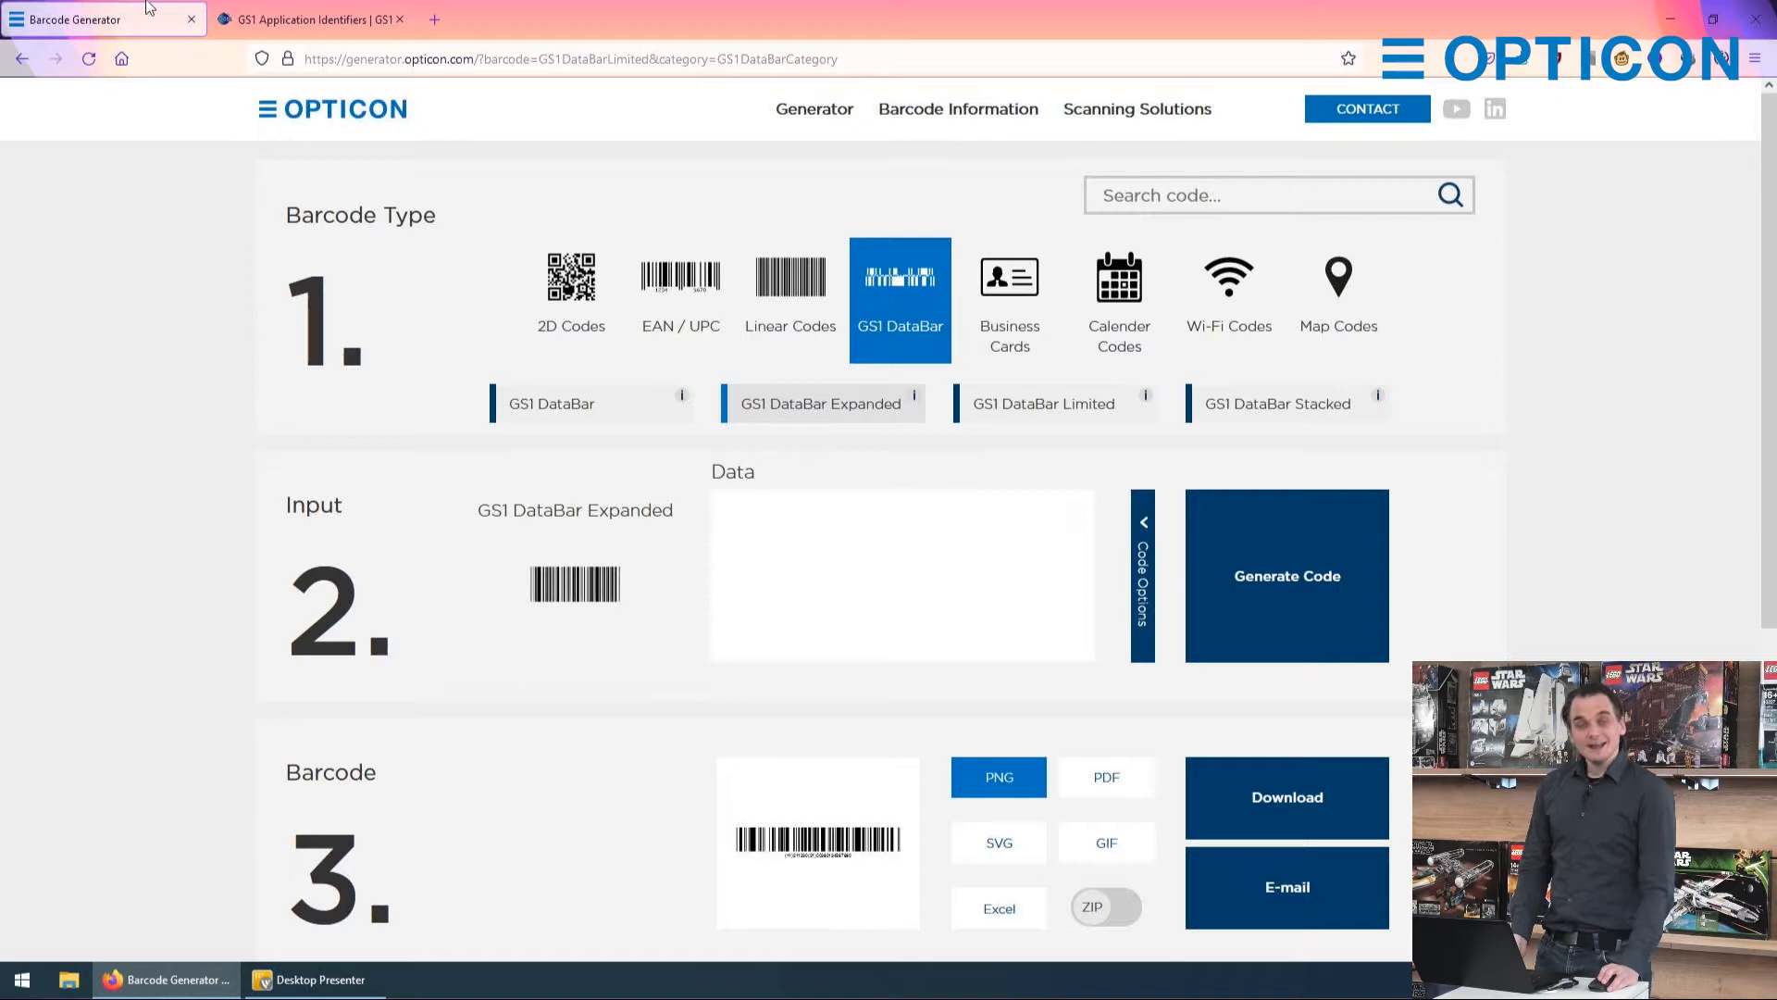
Step: Look up GS1 application identifiers on the GS1 site, then return to the generator
click(312, 18)
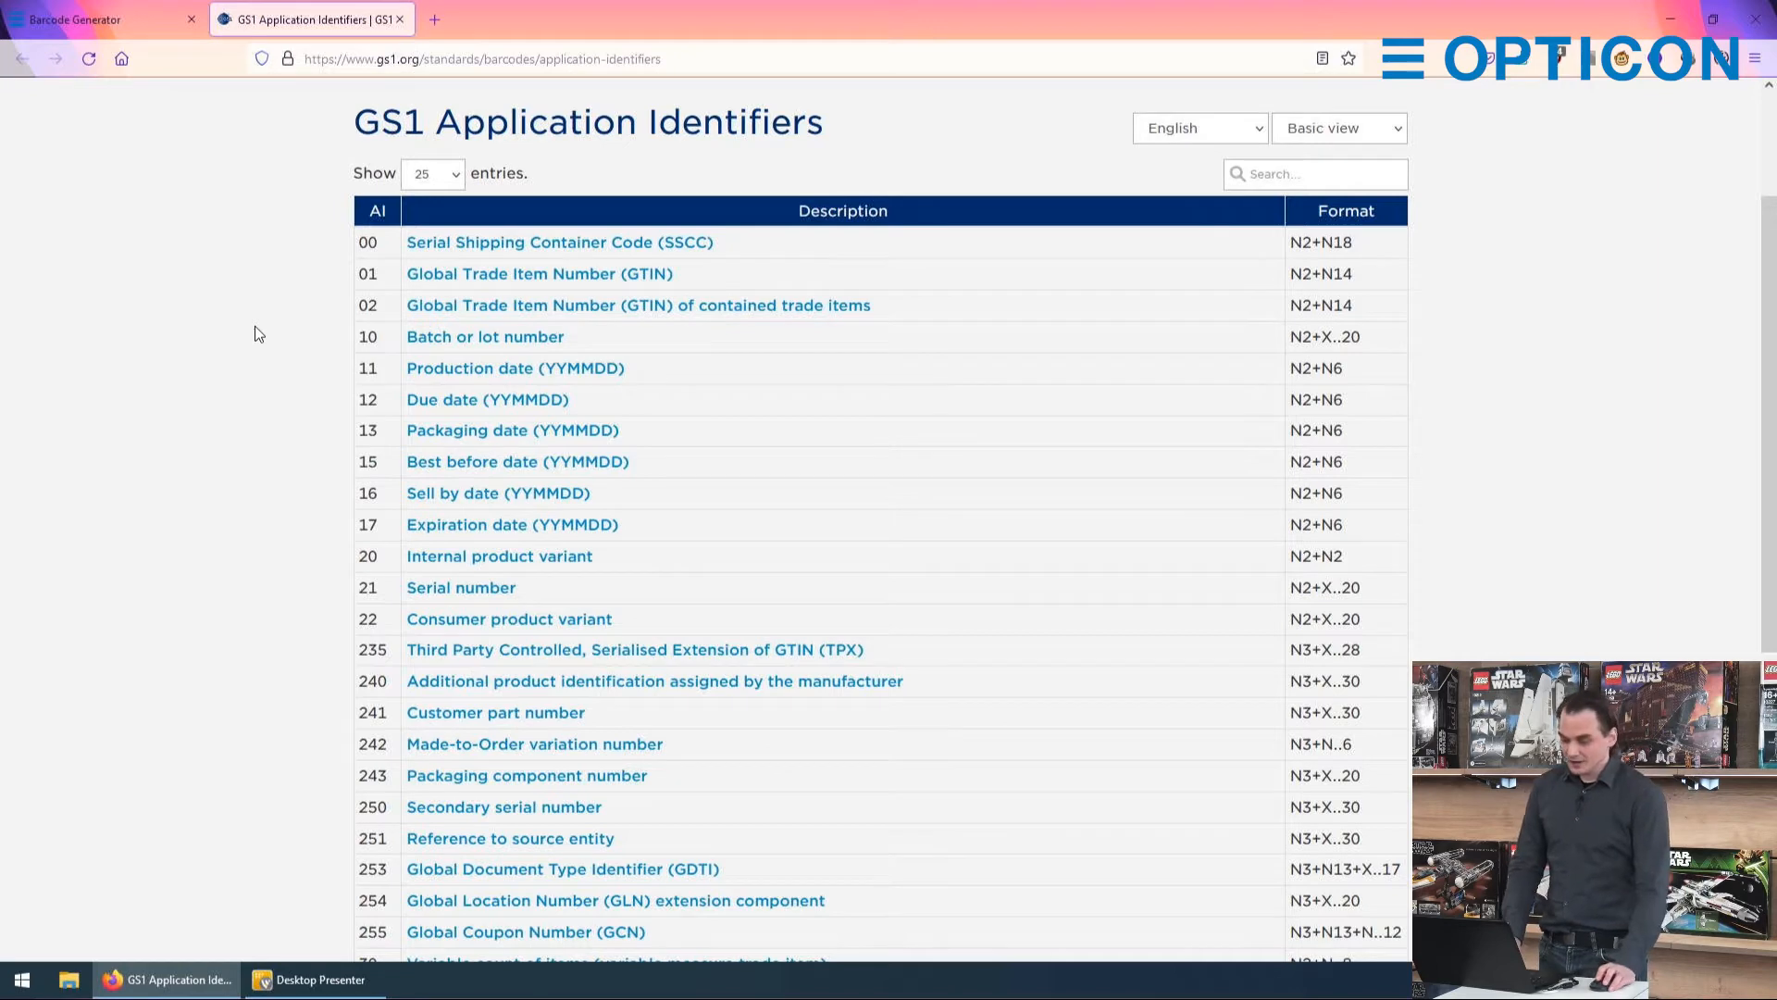
scroll(down, 3)
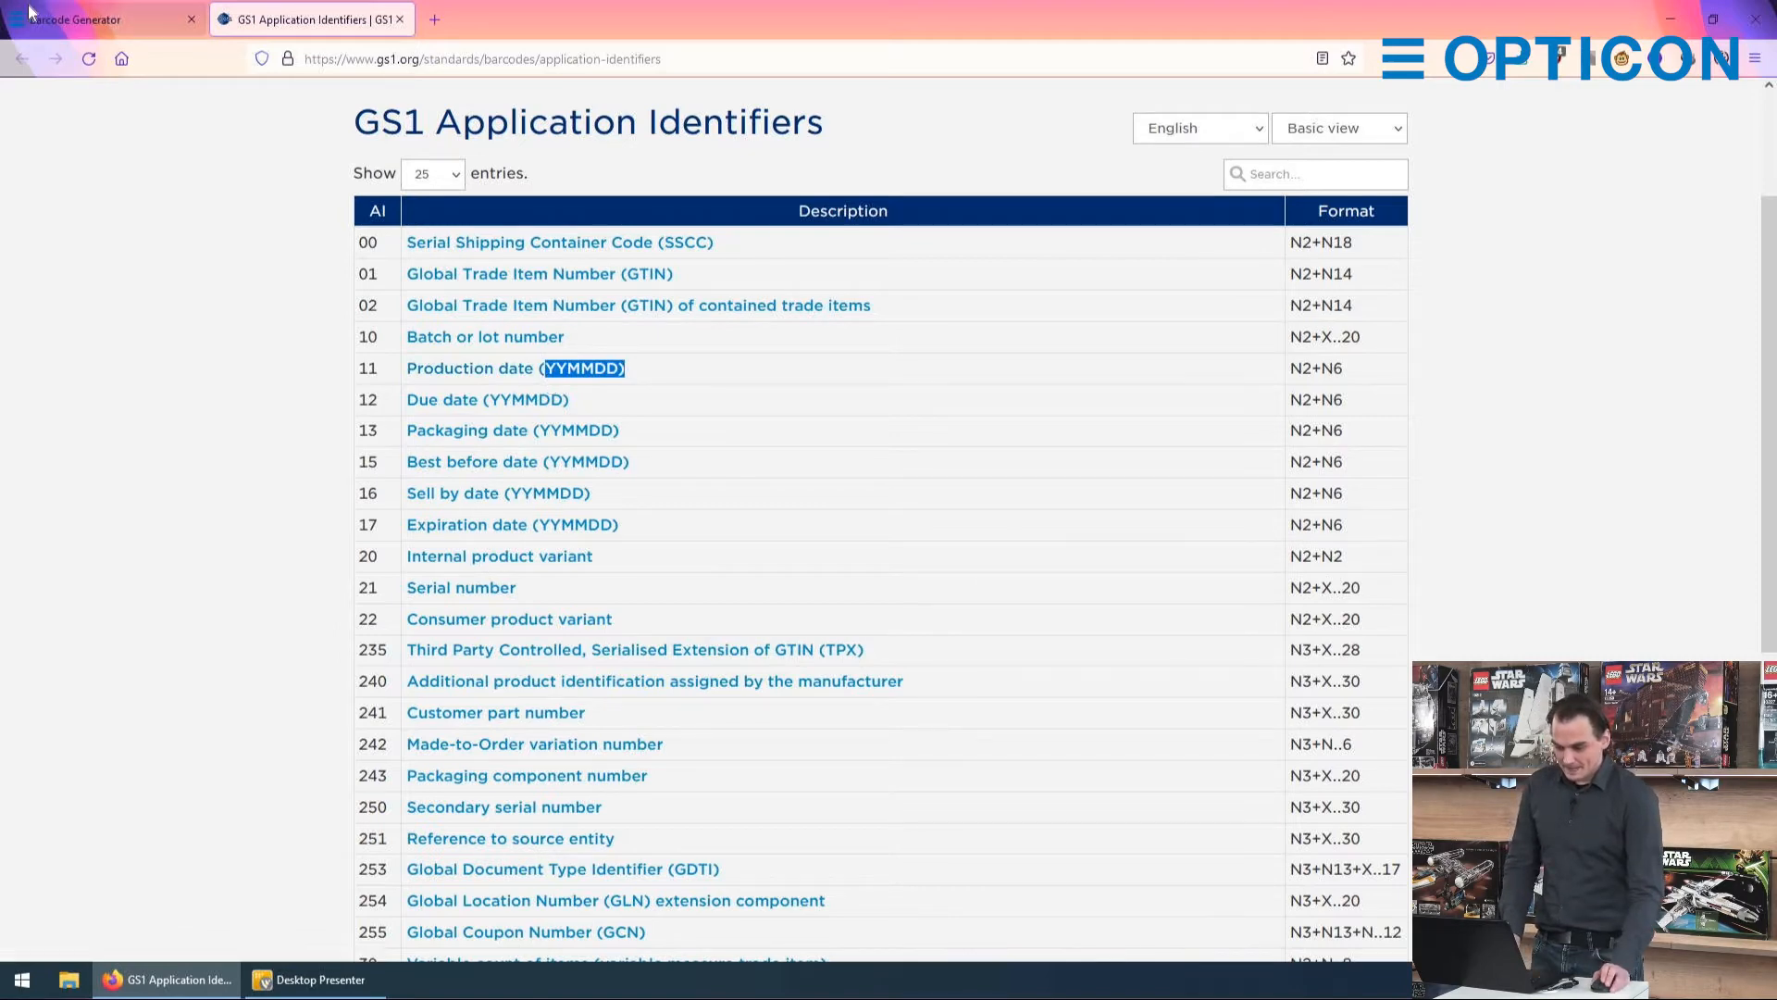
click(83, 21)
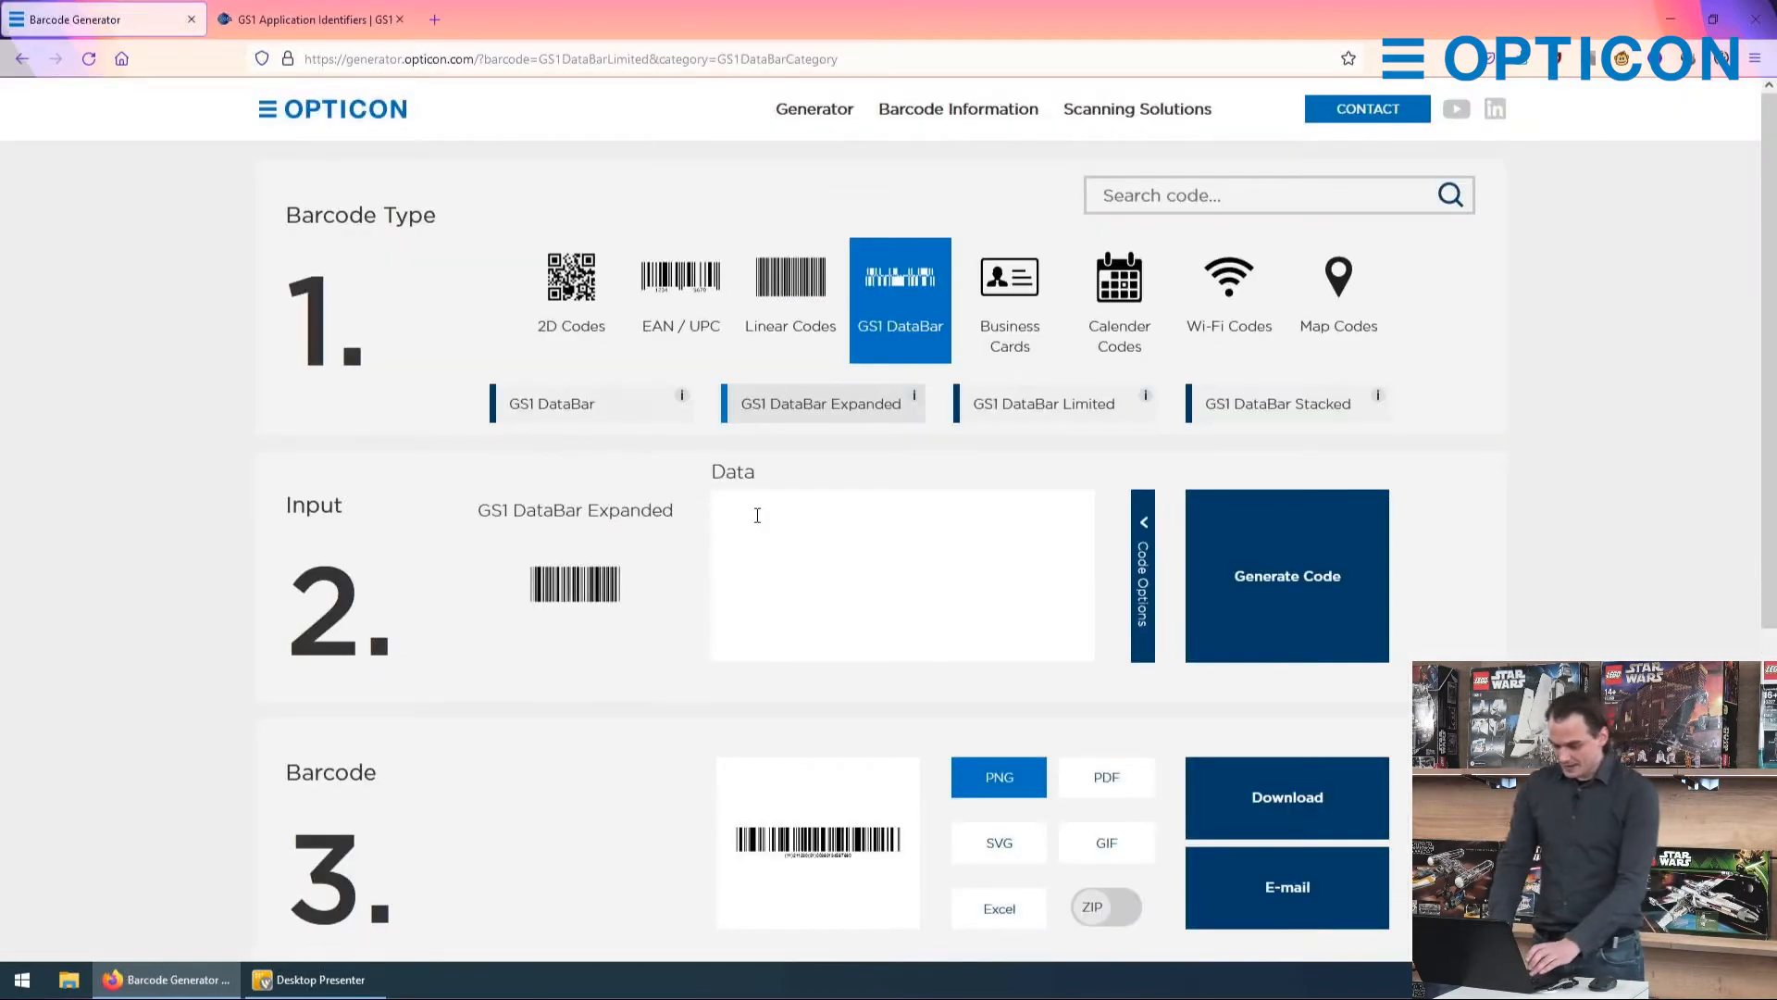
Step: Enter (11)211231 as the data and render its DataBar Expanded barcode
text(()
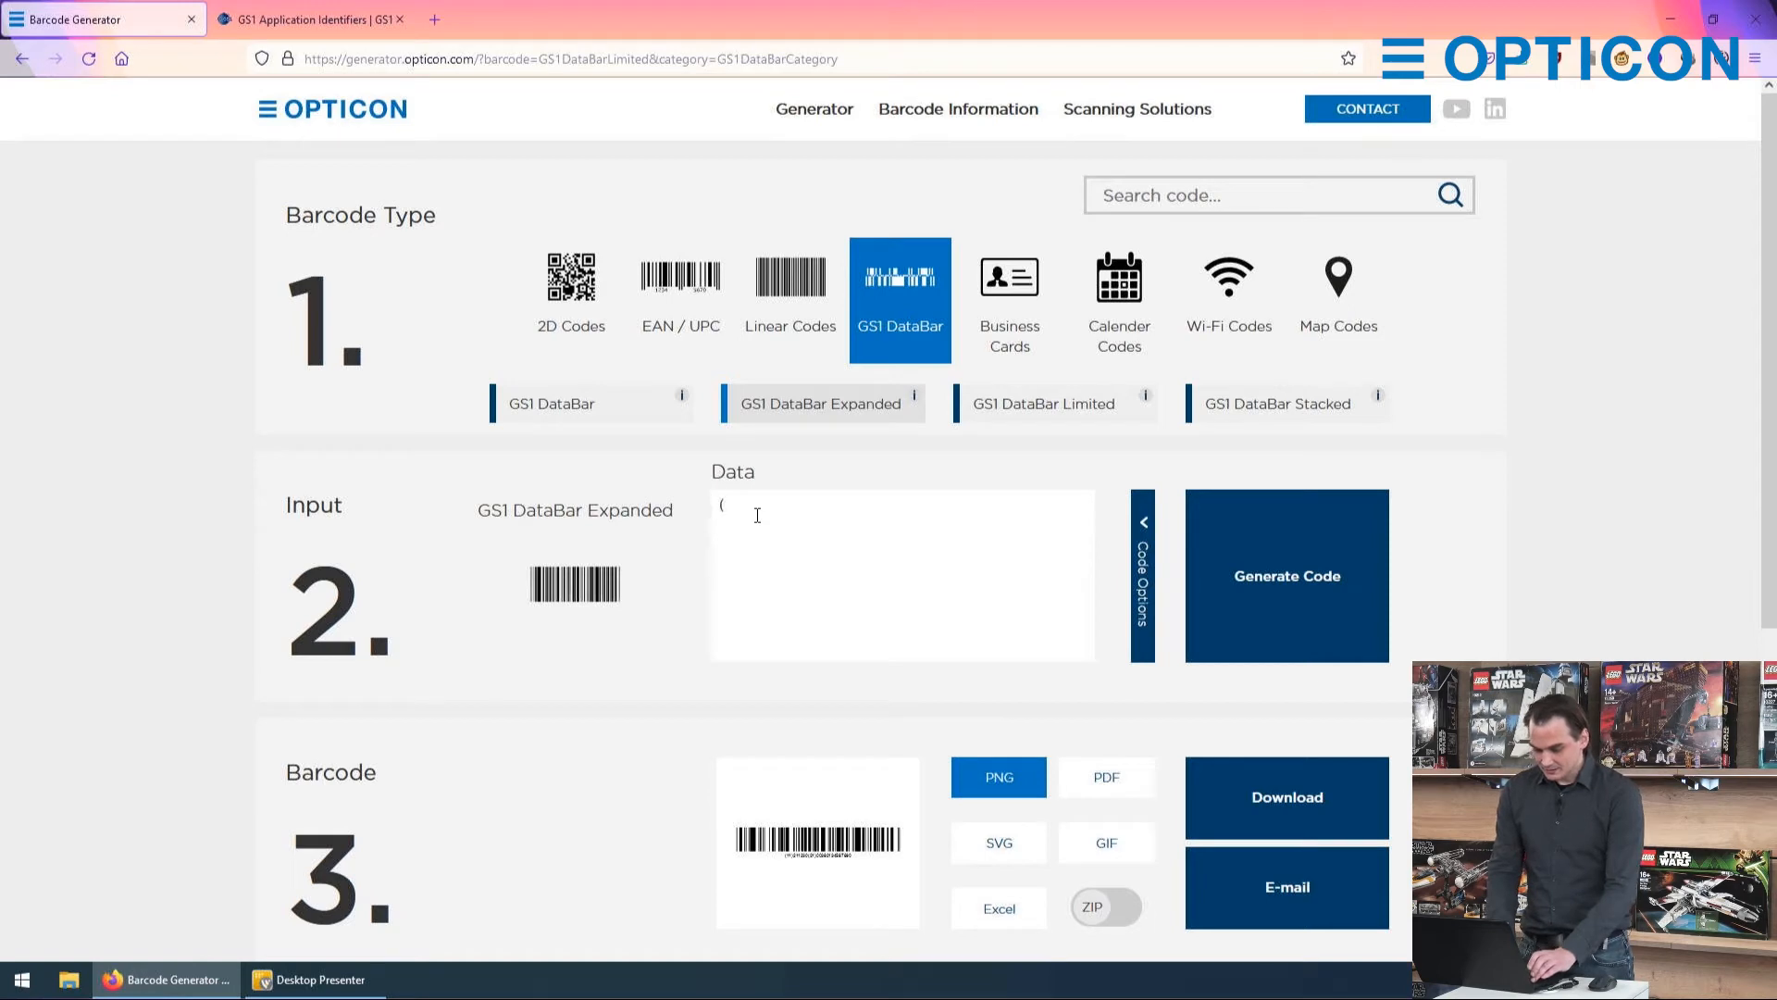
text(11))
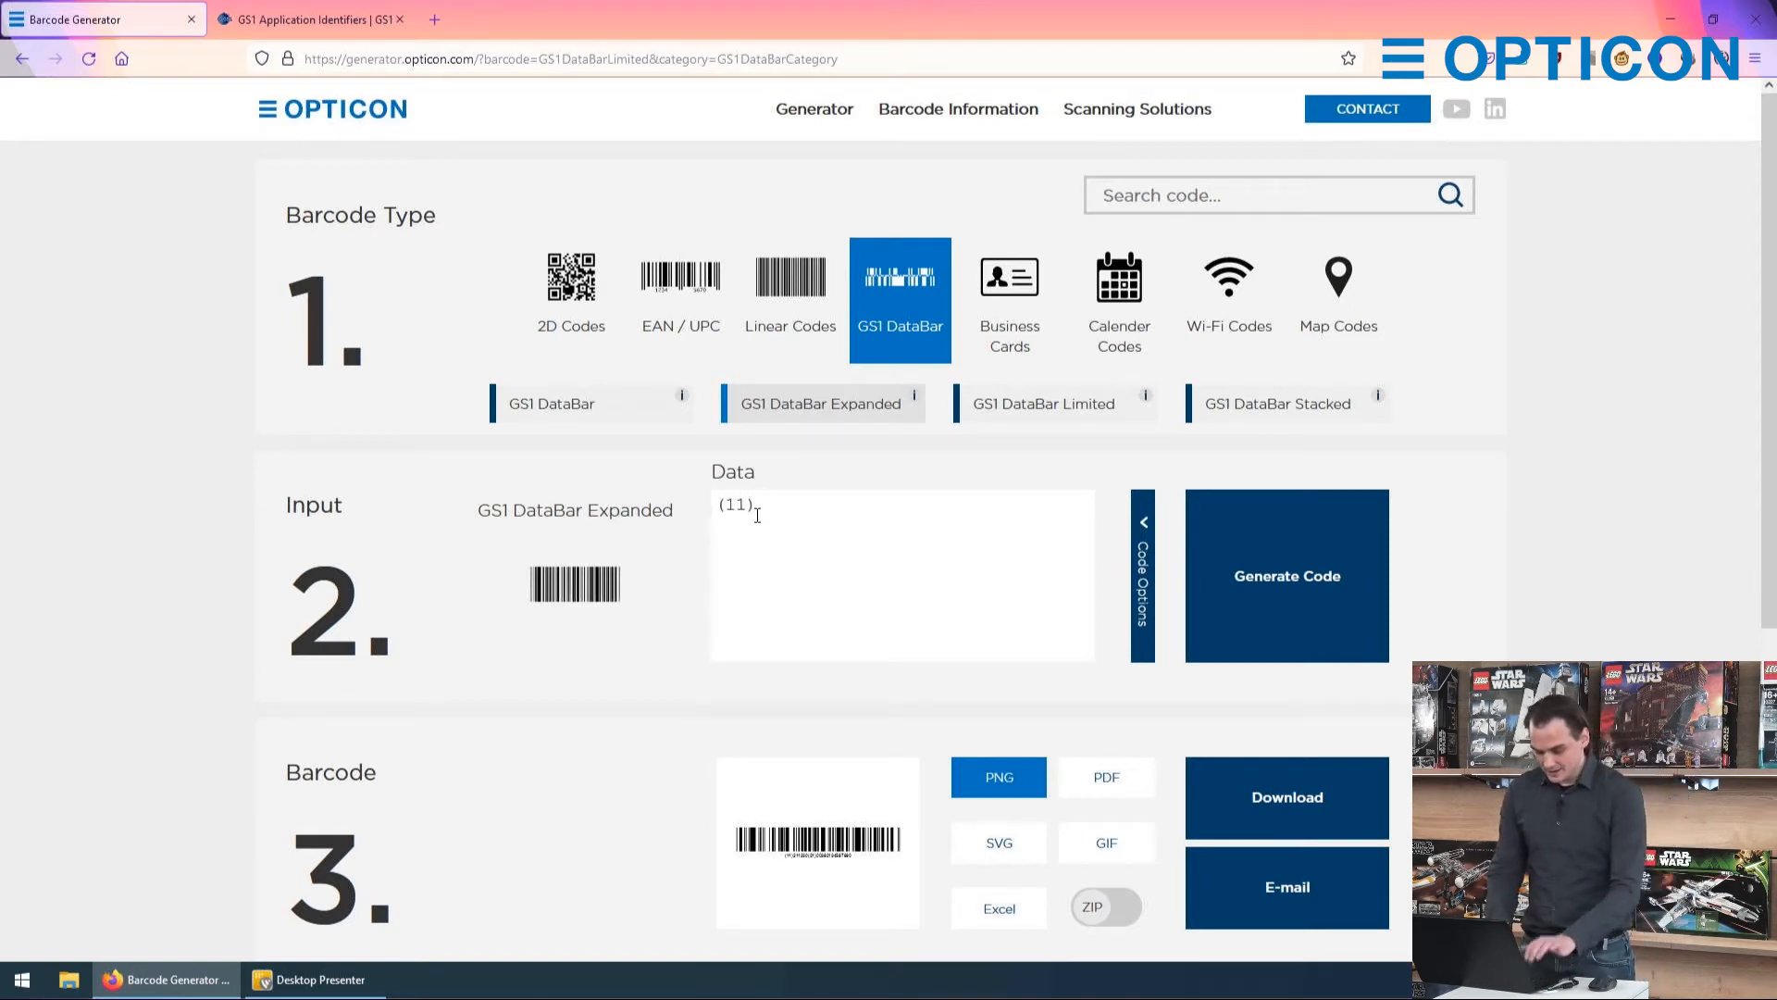
text(211)
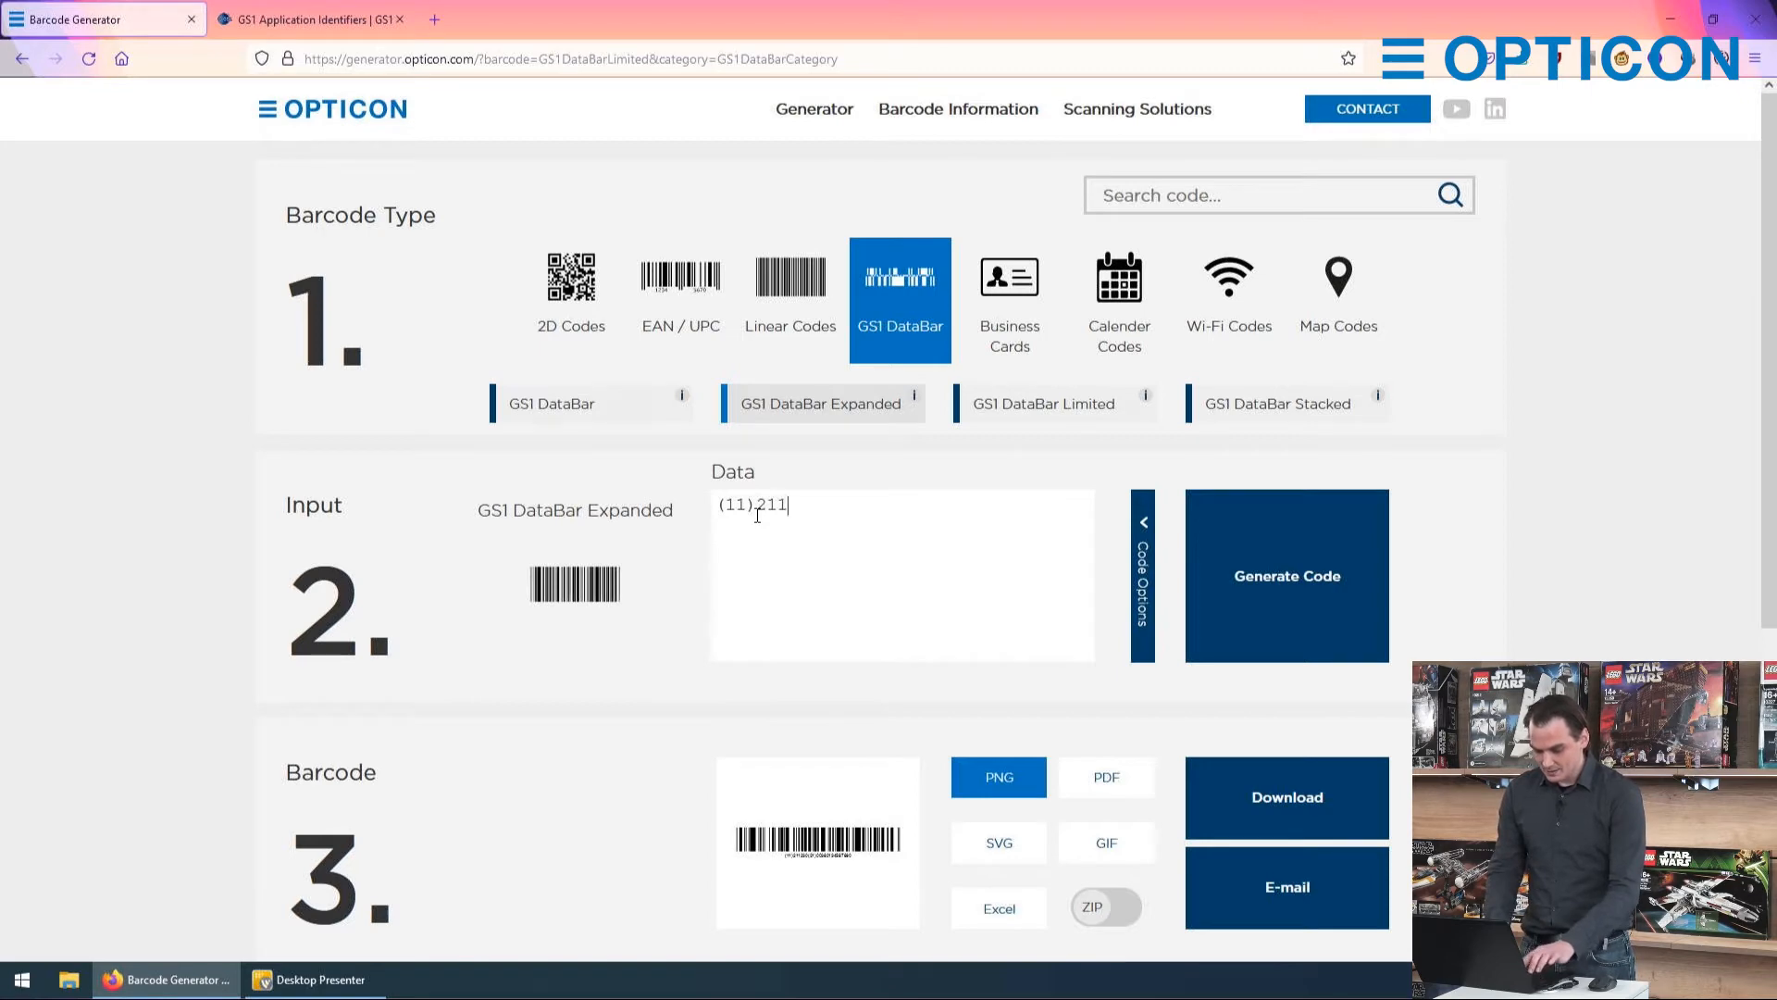
text(231)
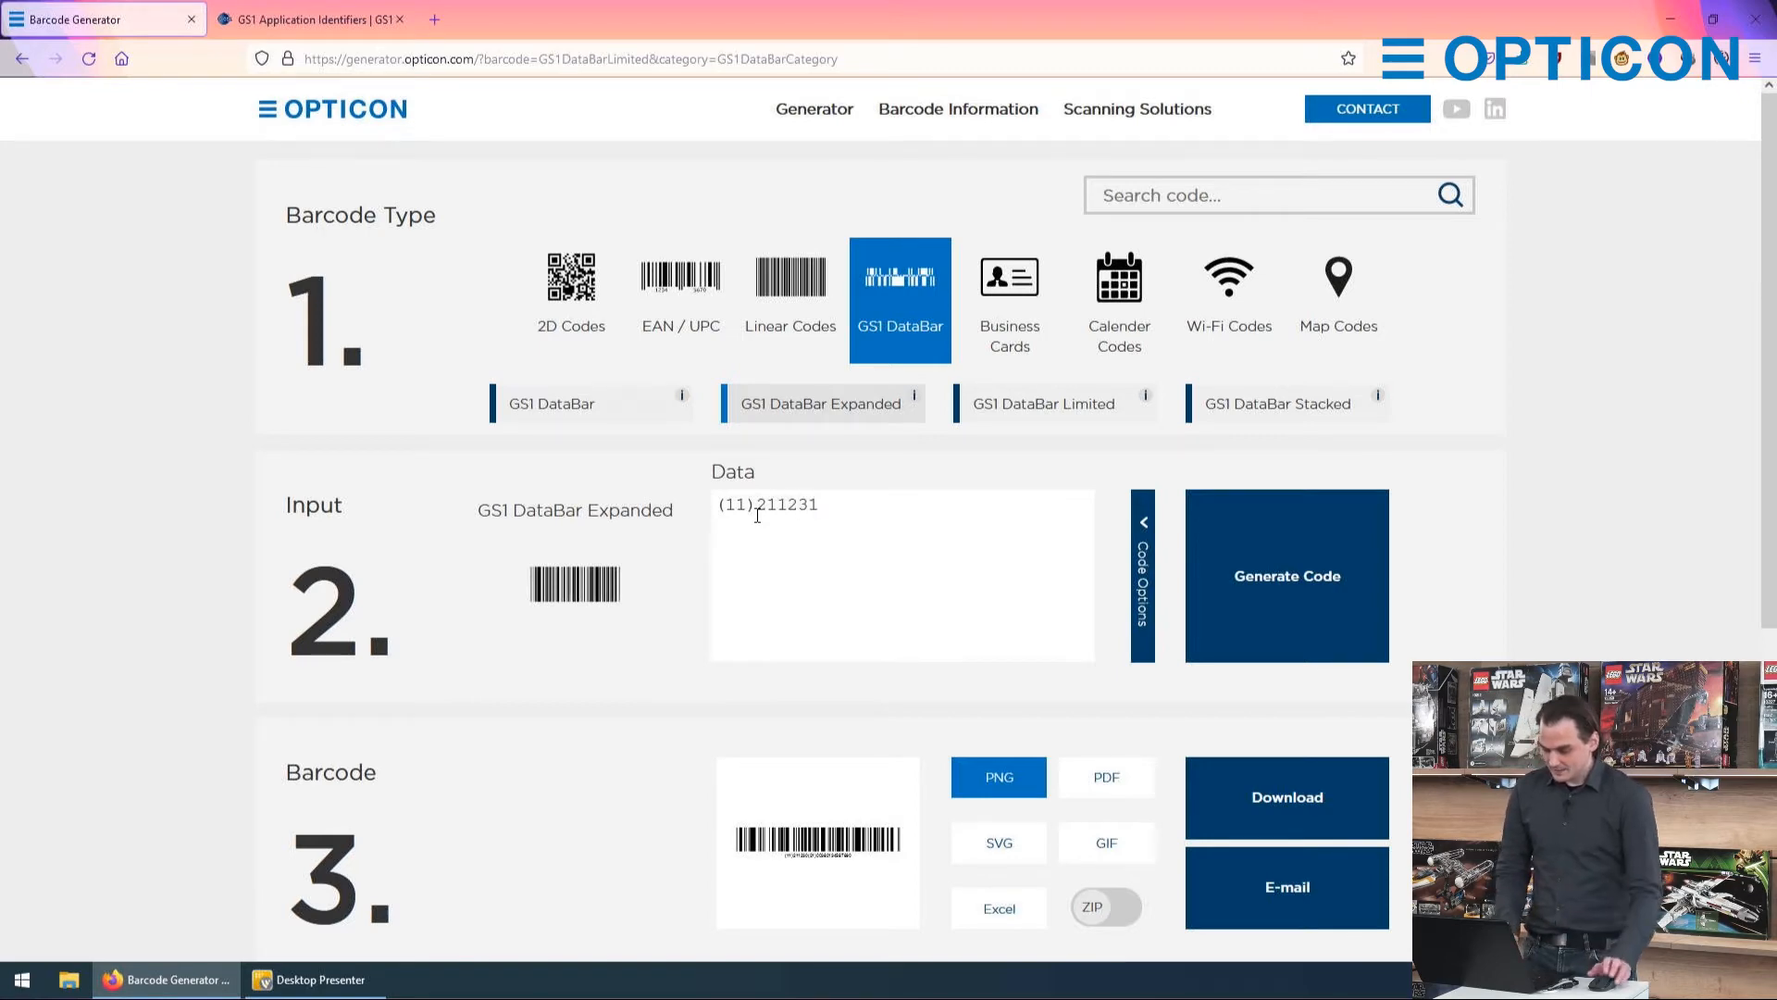
click(1275, 586)
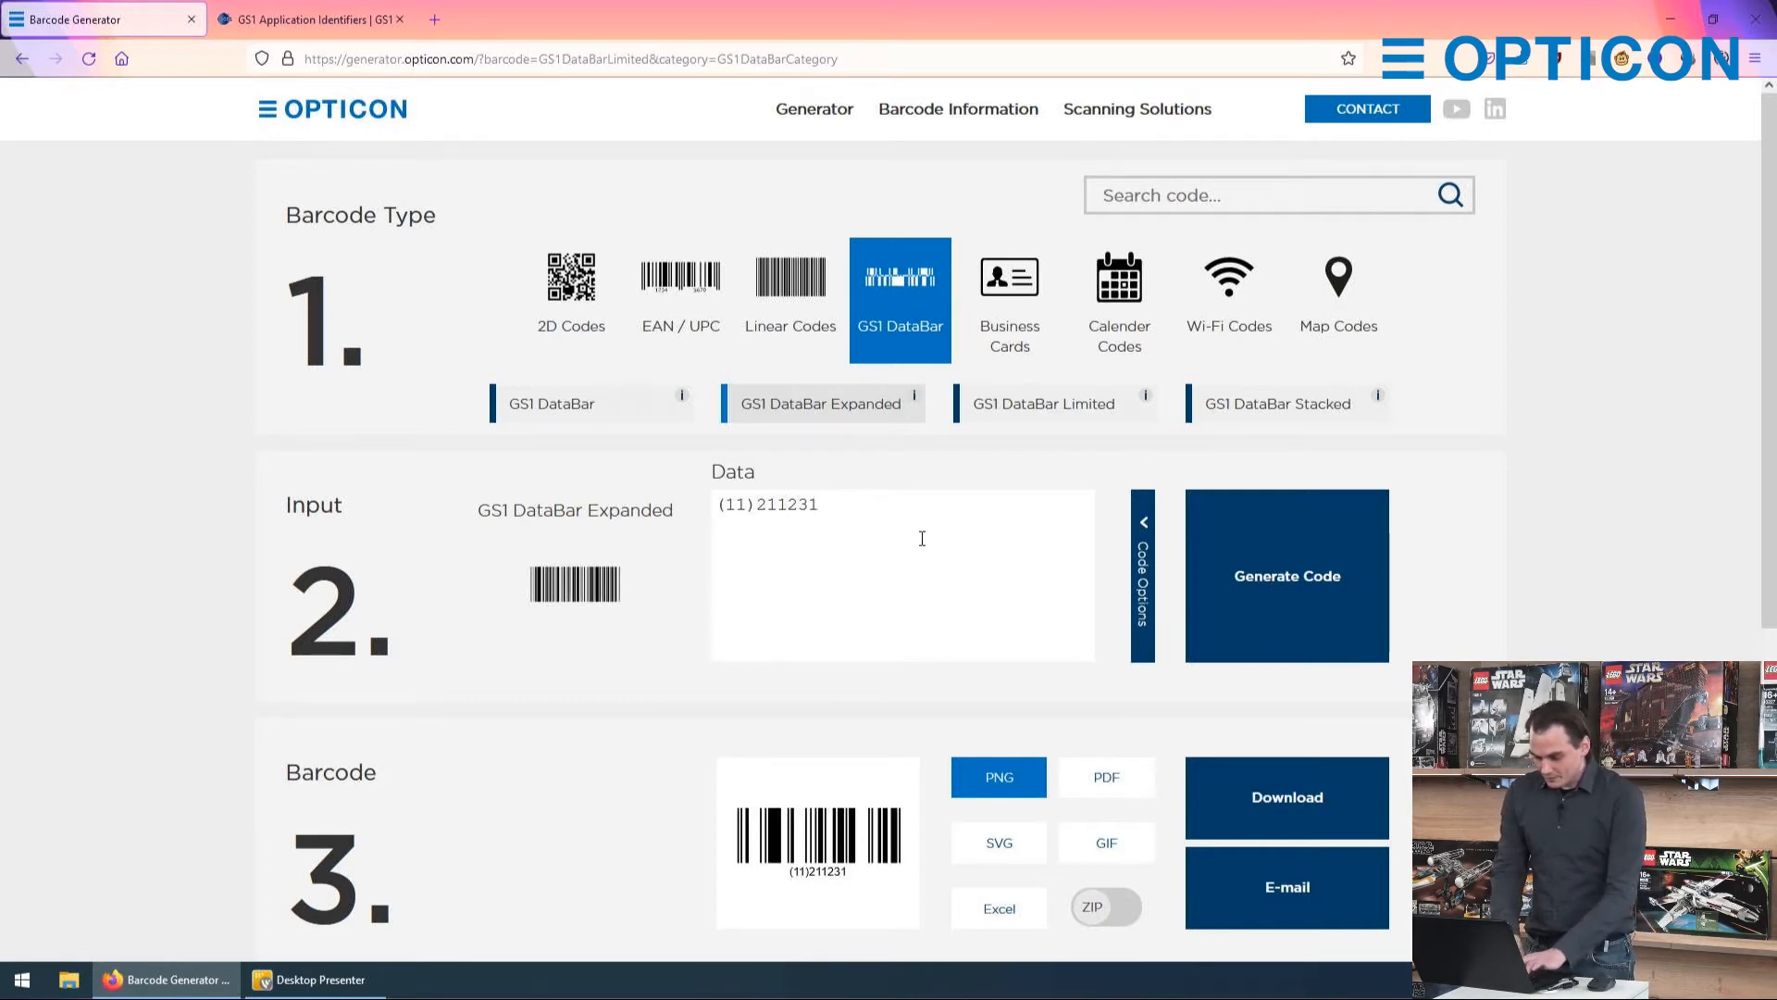
Step: Correct the data back to (11)211231, append '(' and check the GS1 identifier table
text(384753847)
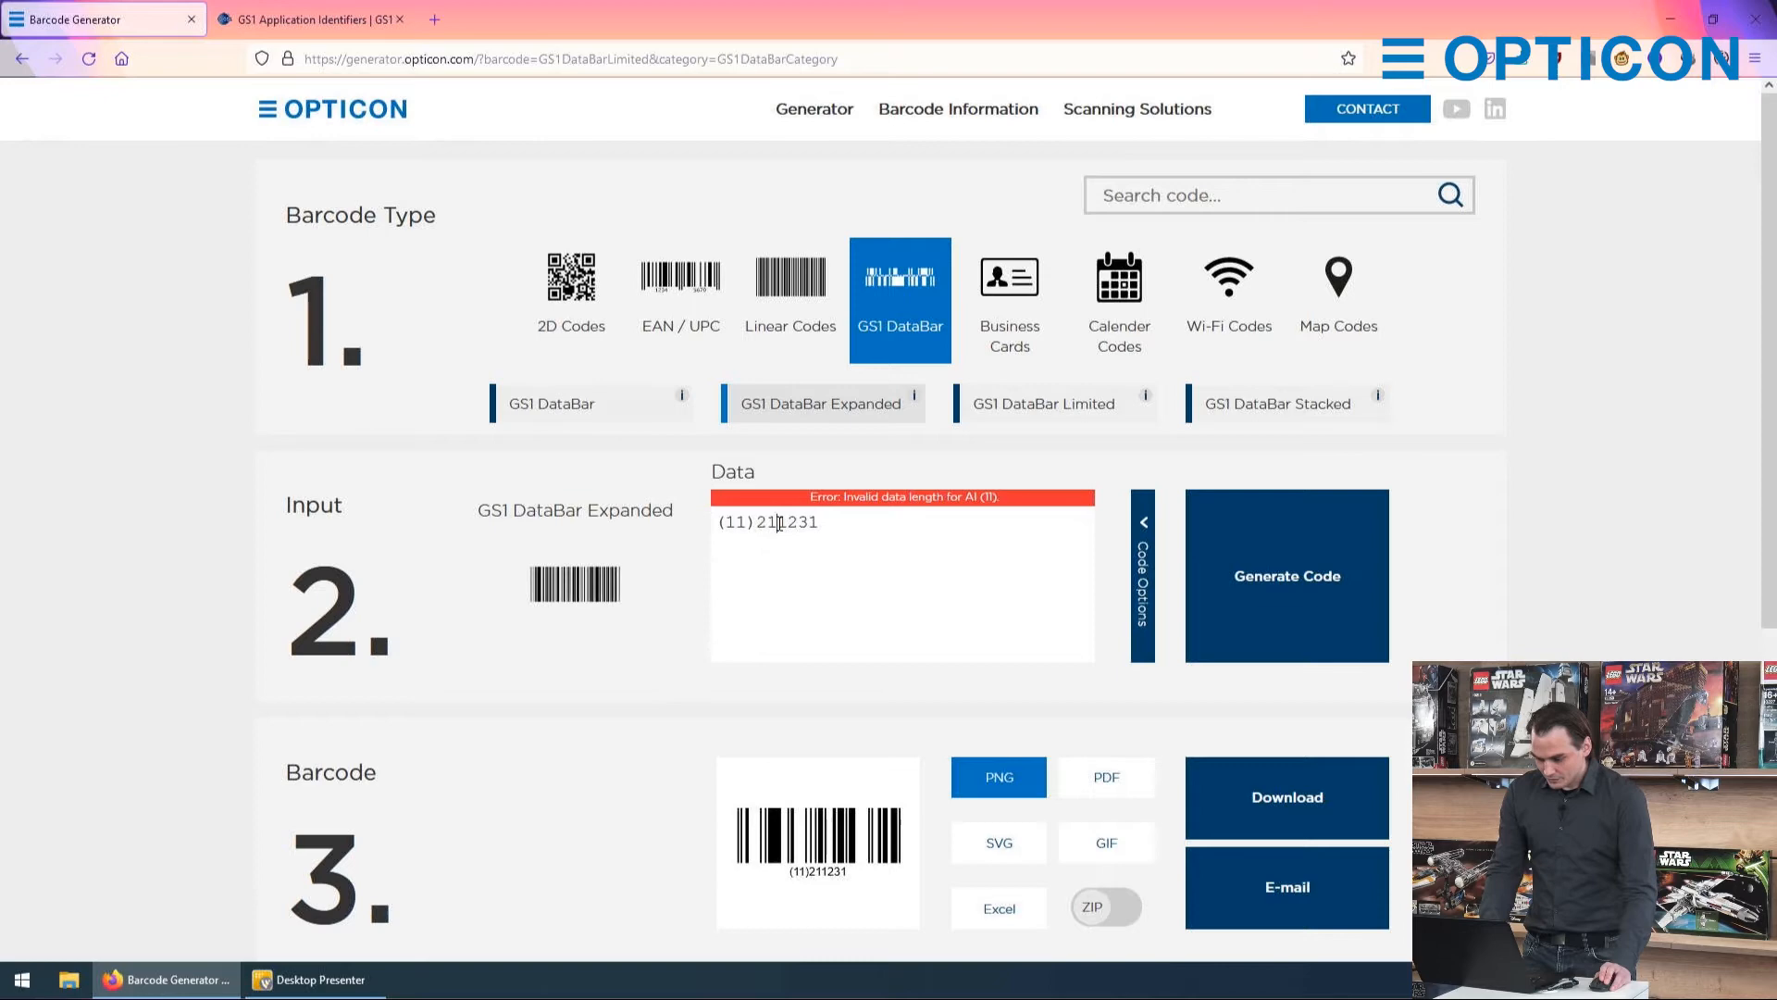
key(Backspace)
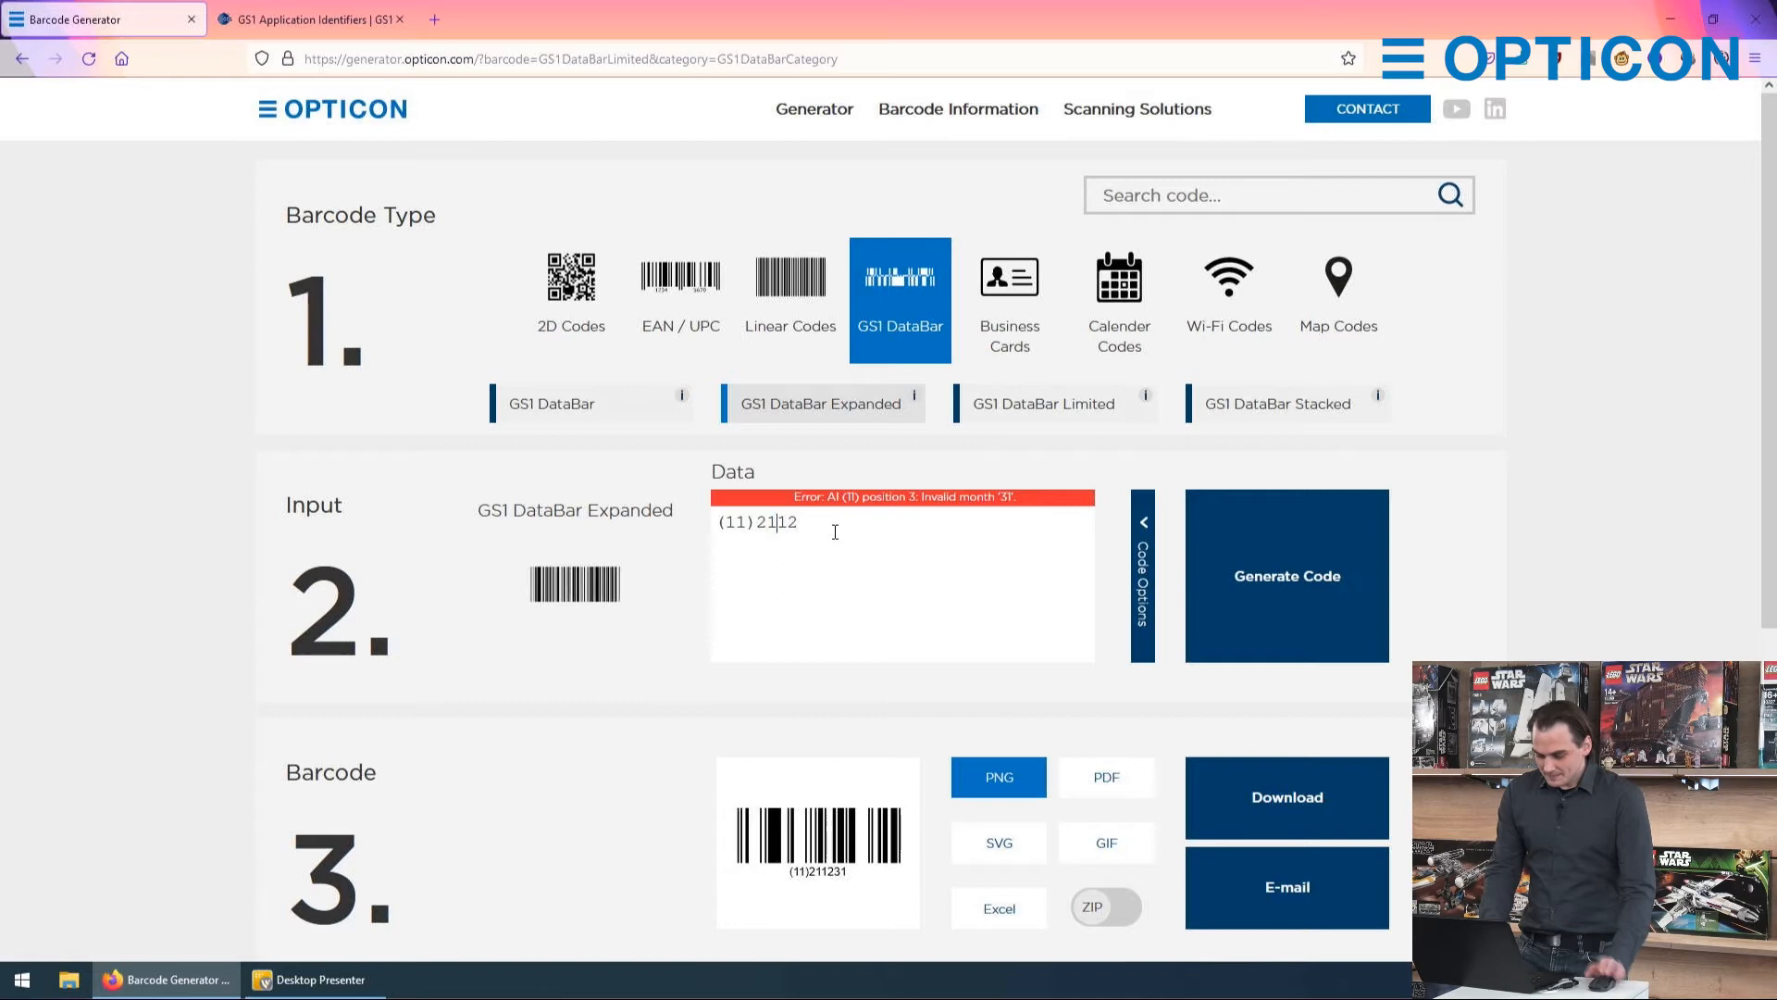
text(31)
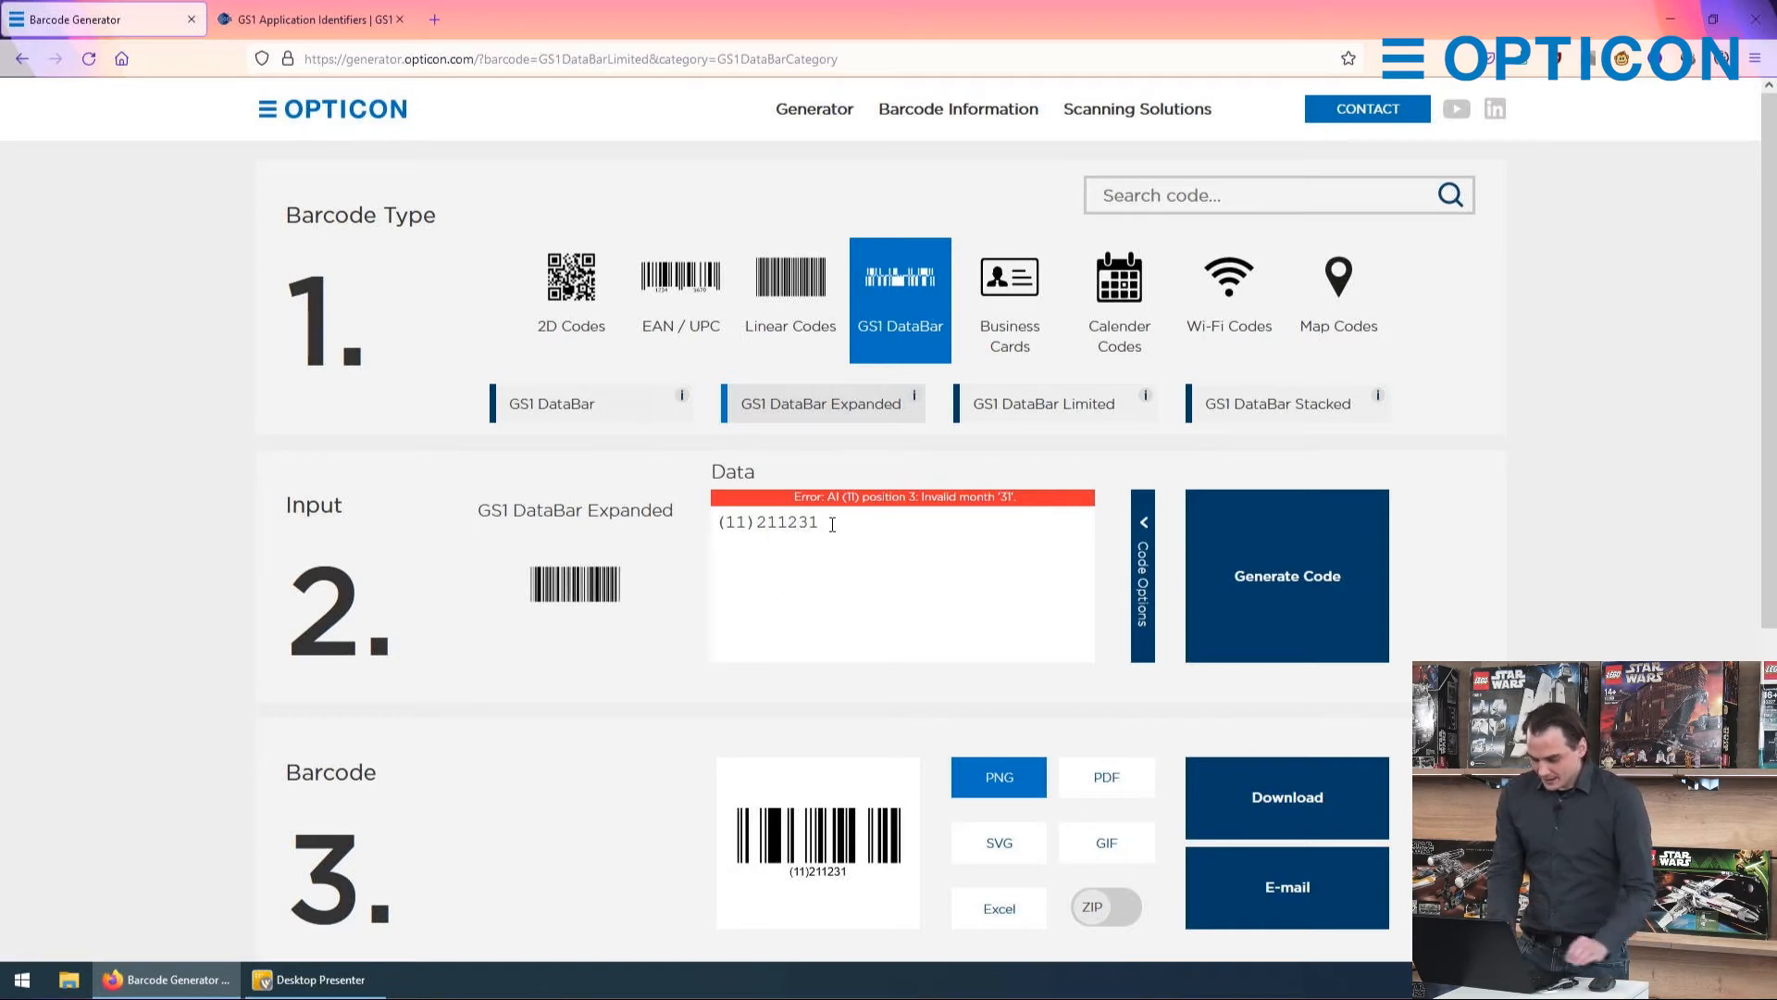
text(()
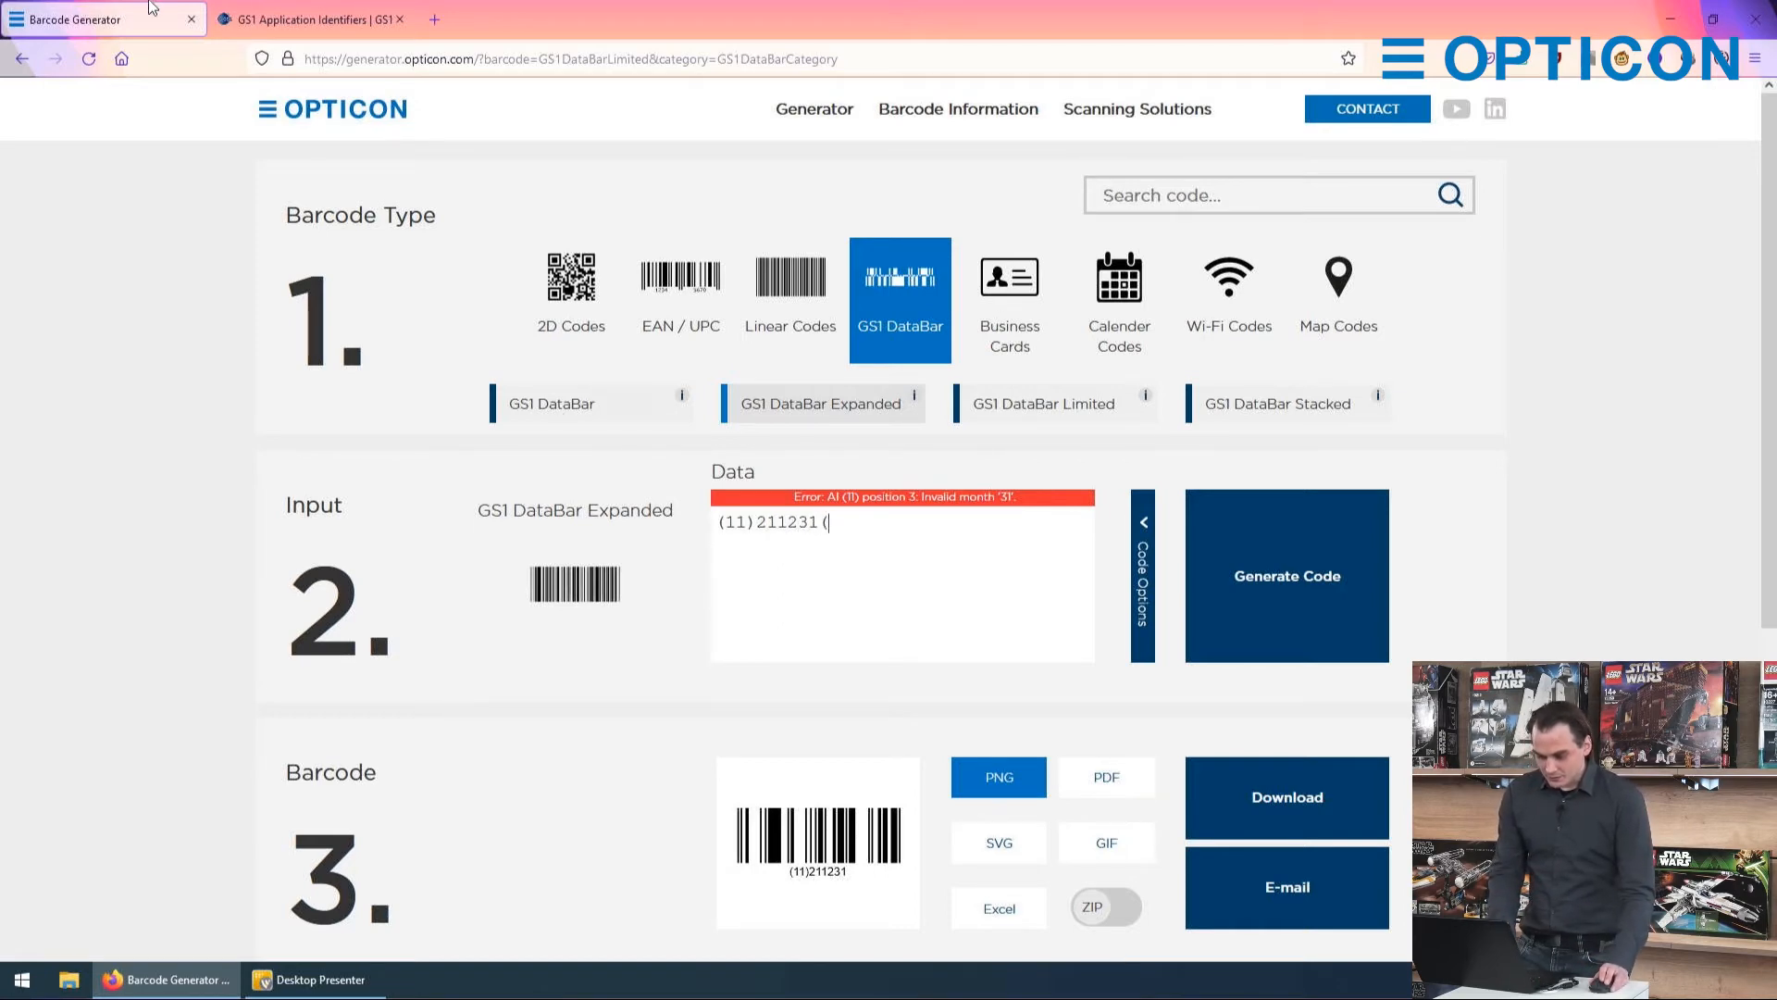
click(314, 18)
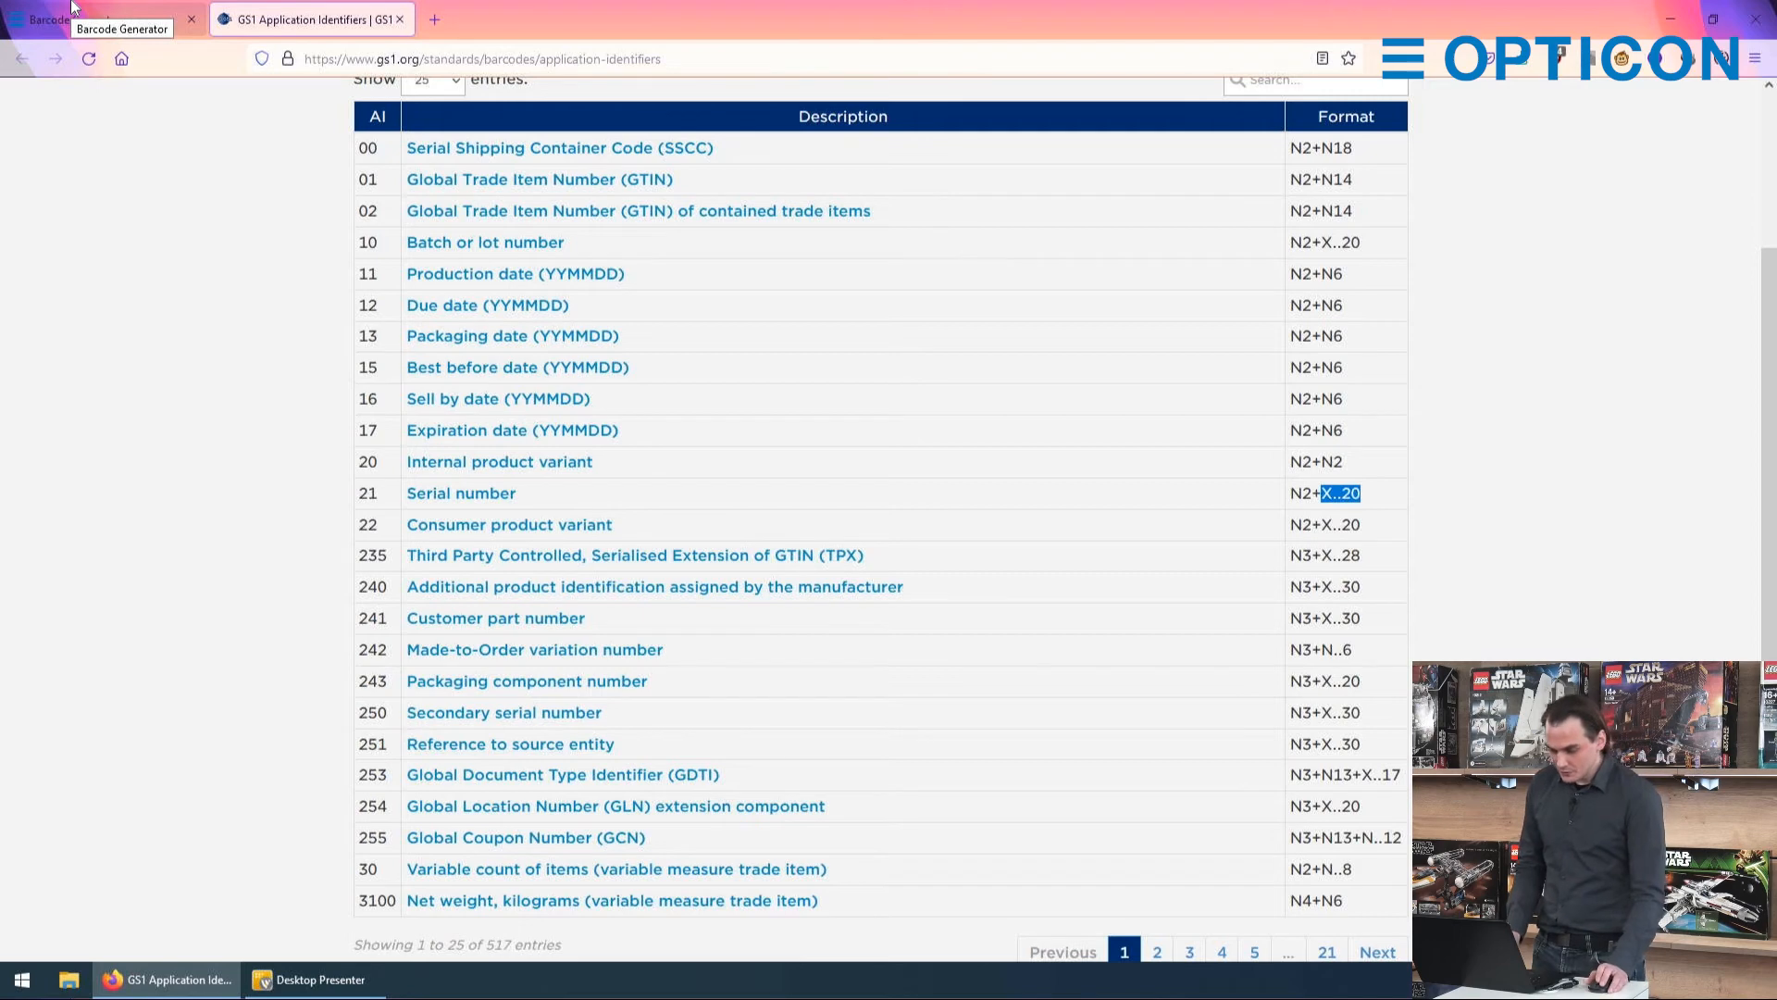
click(55, 21)
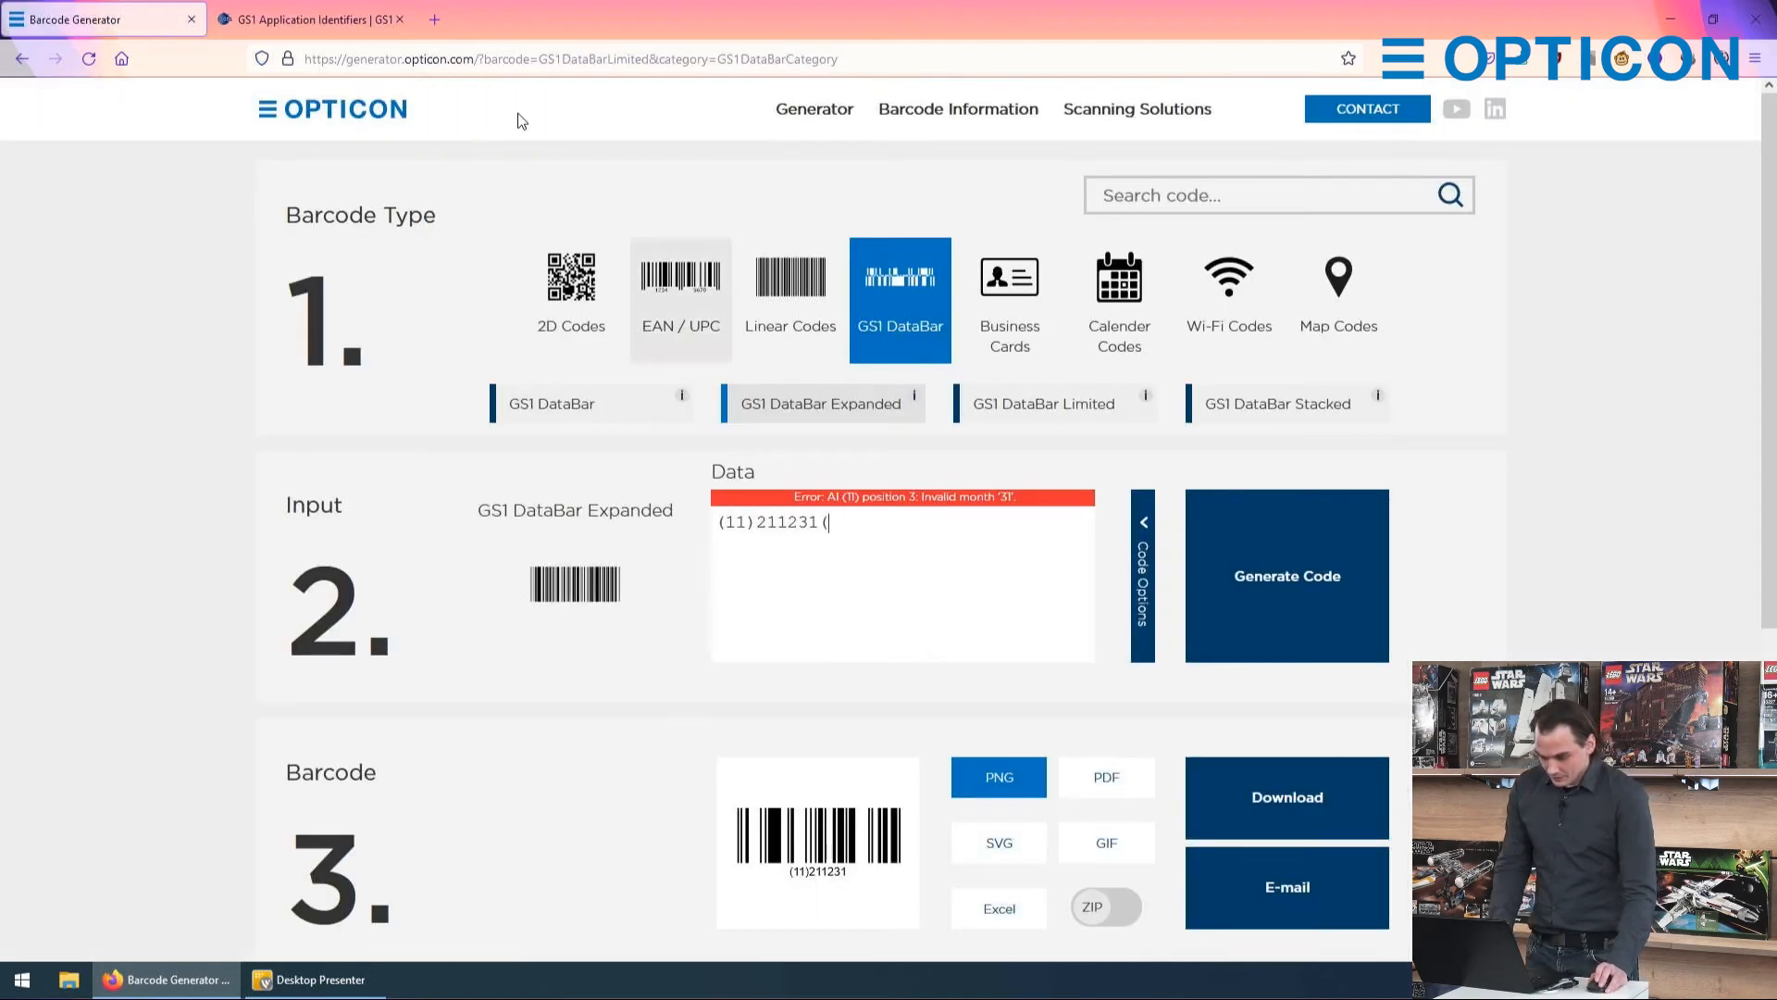
click(315, 18)
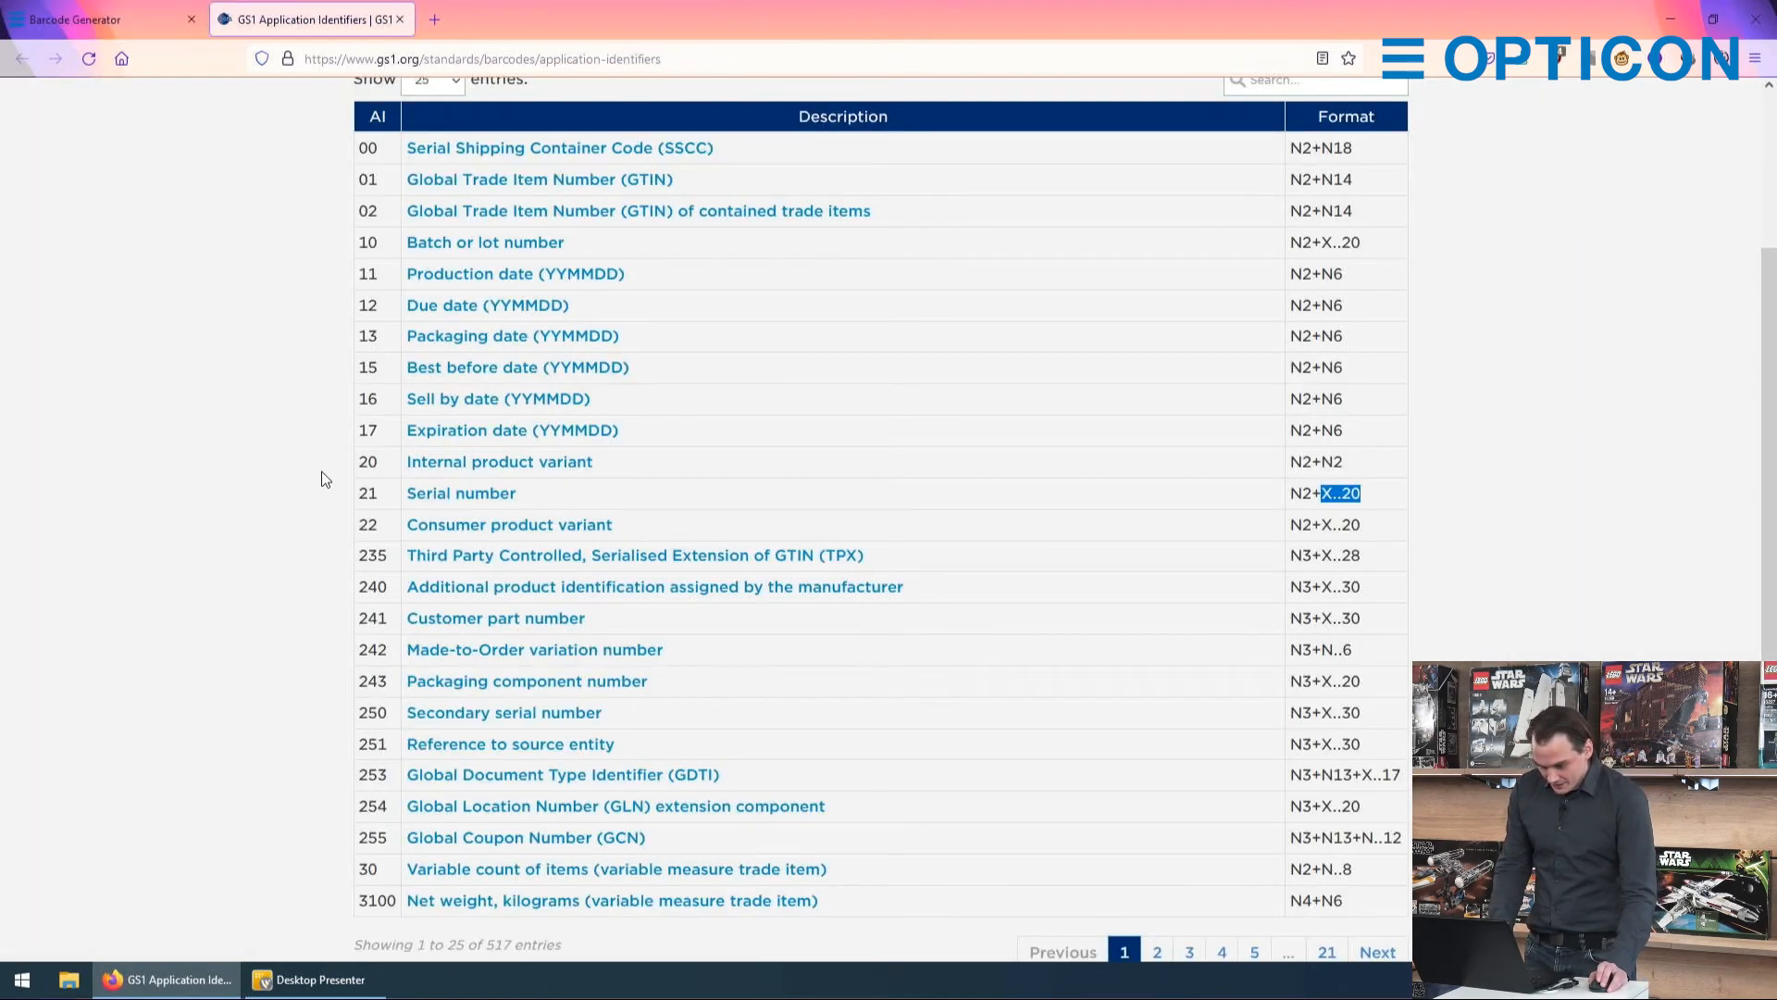
click(83, 18)
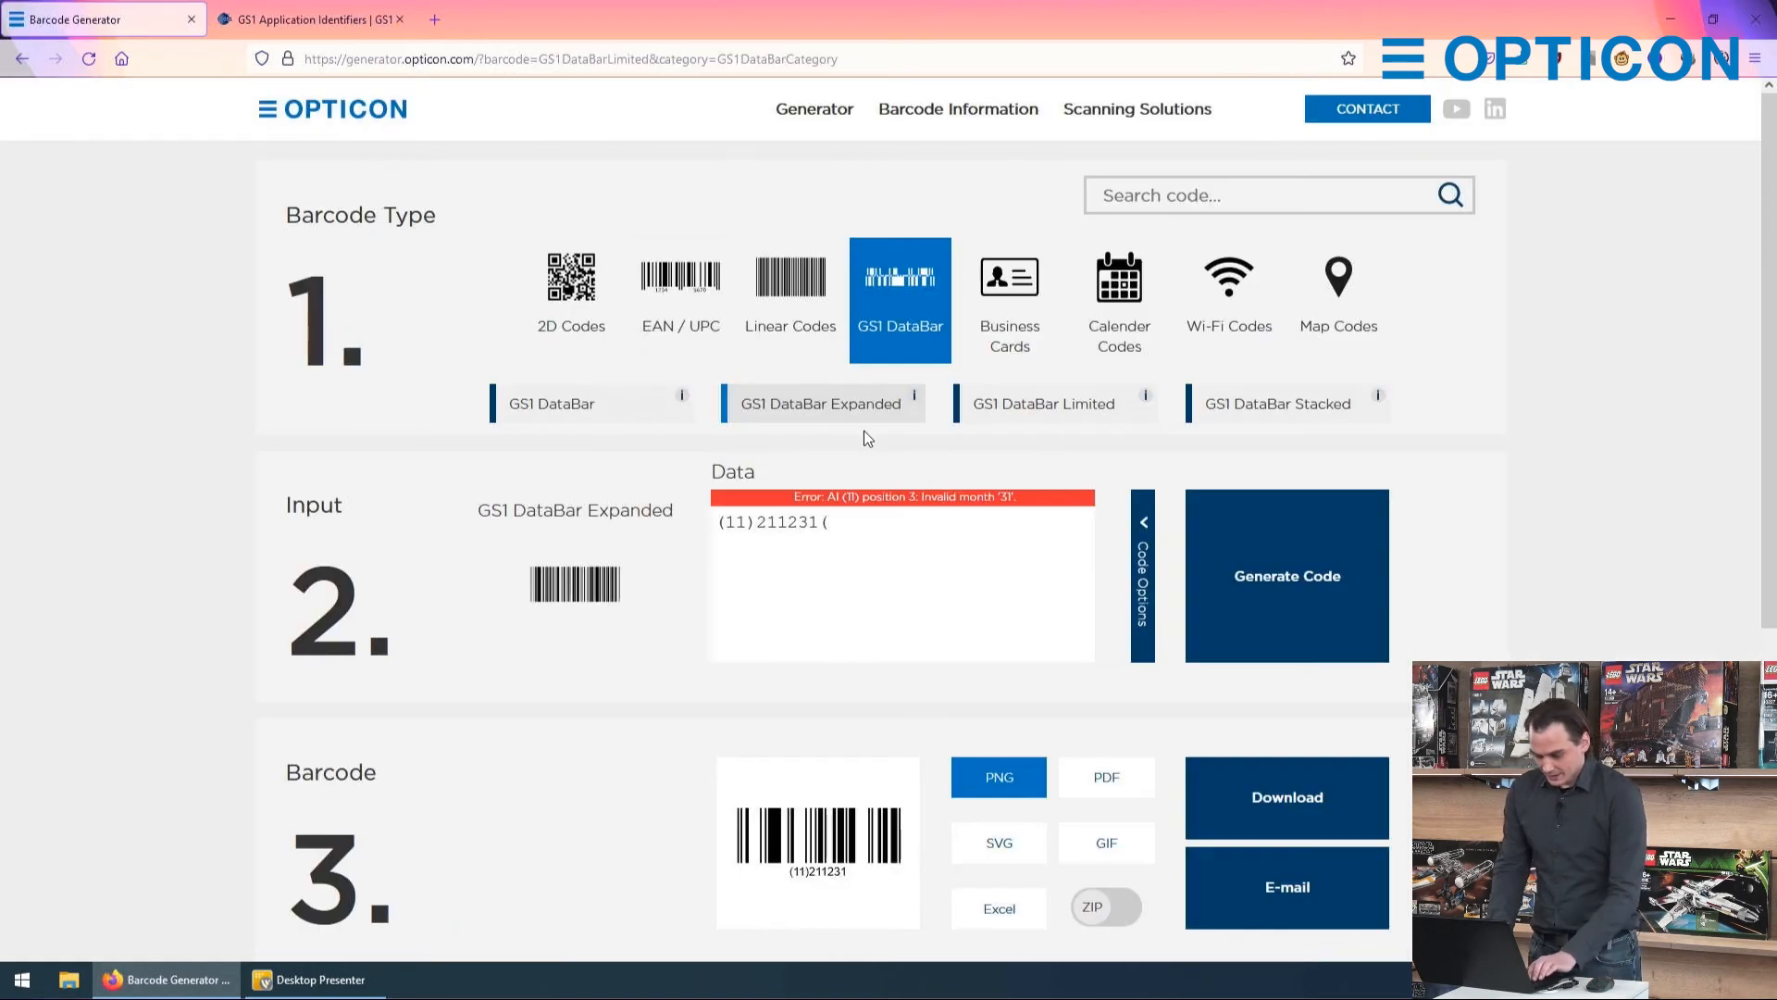
text(21))
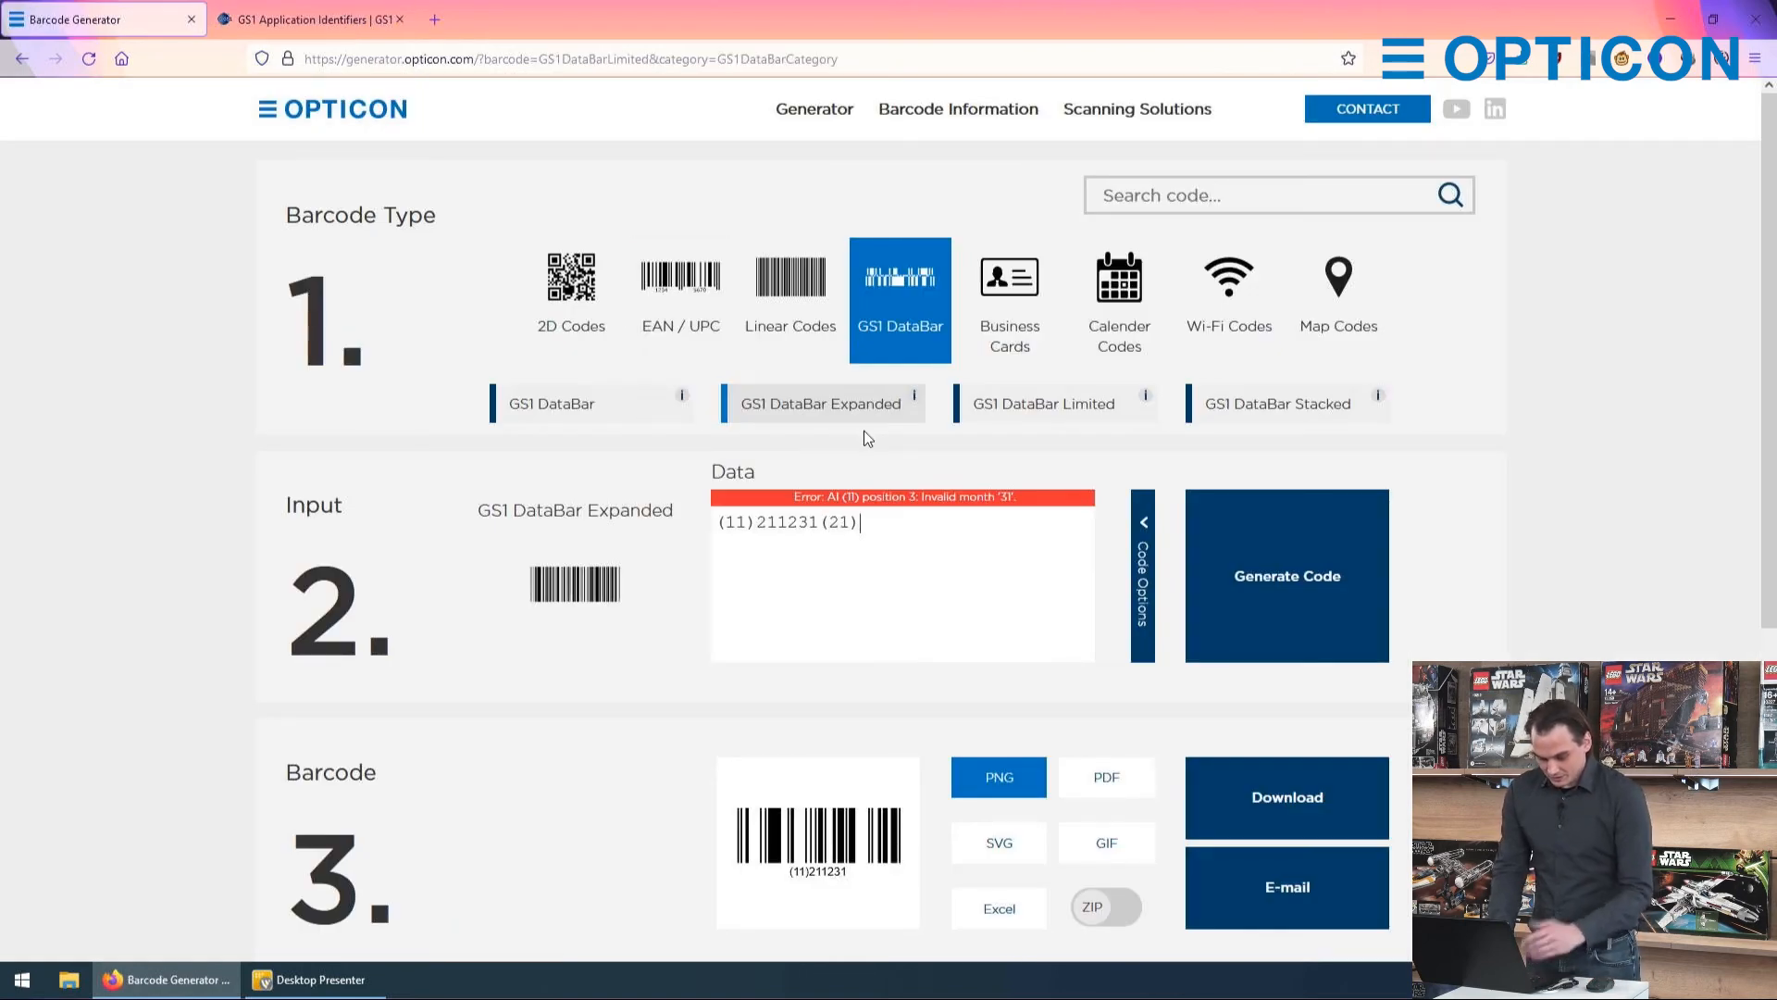
text(0)
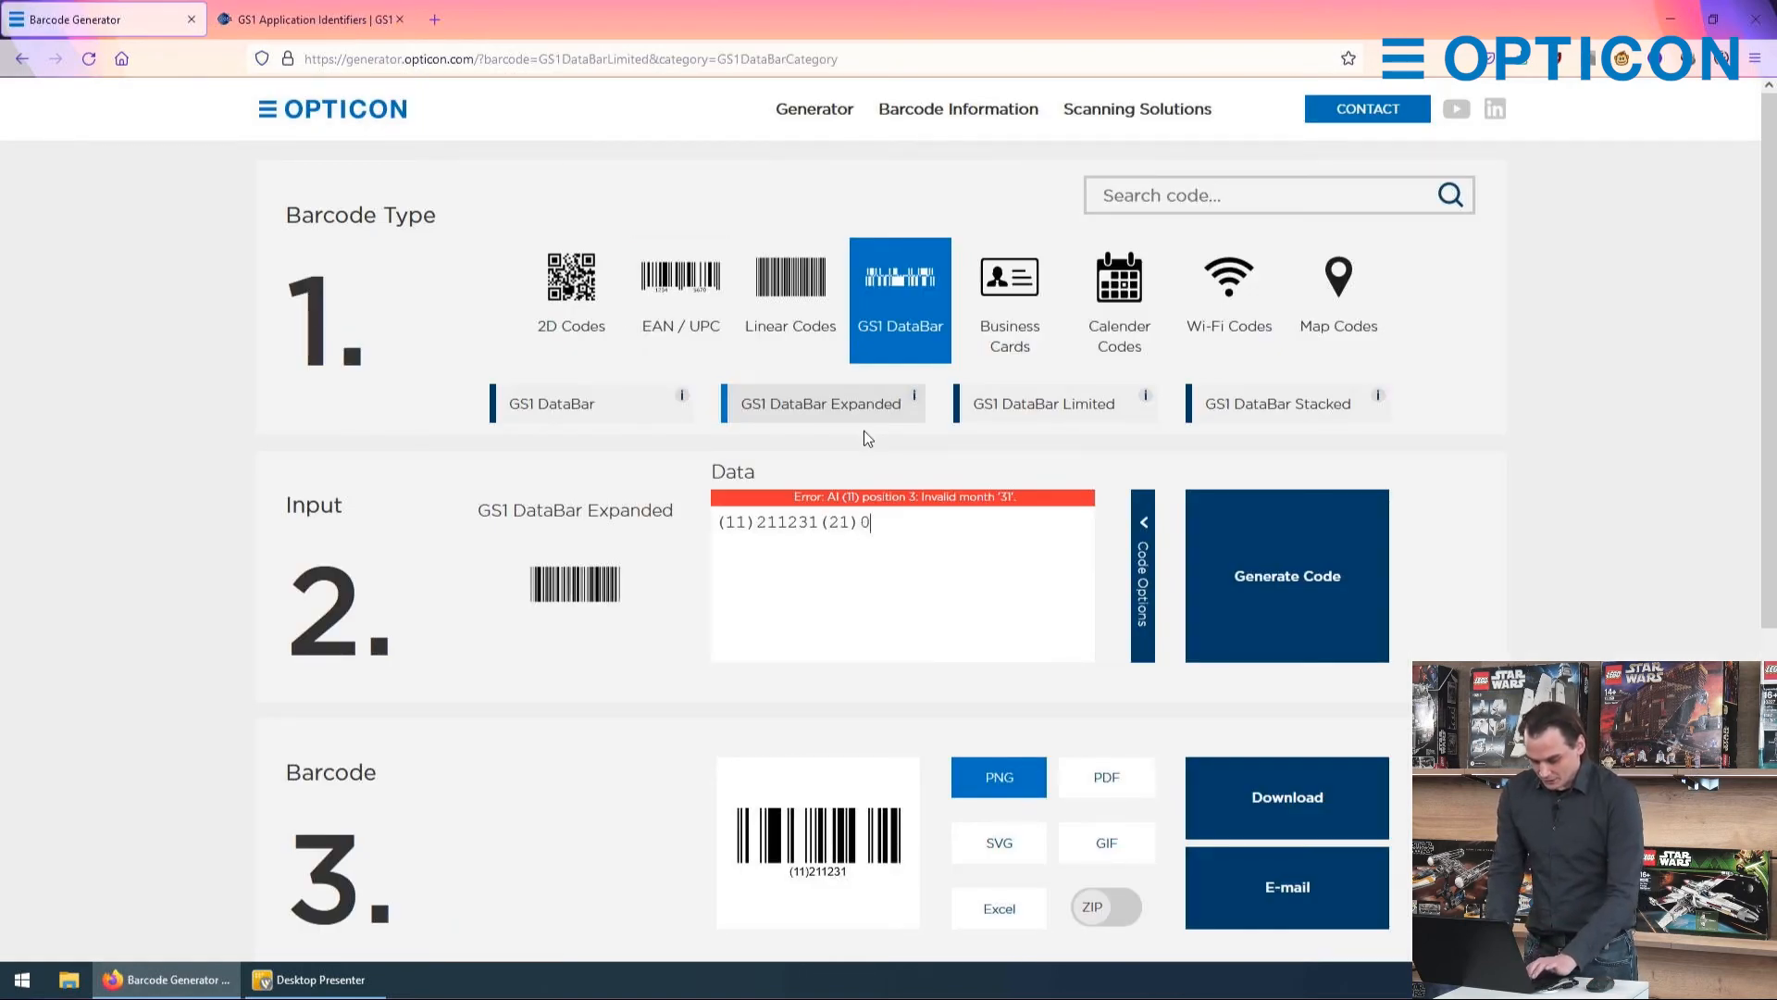
text(123456789)
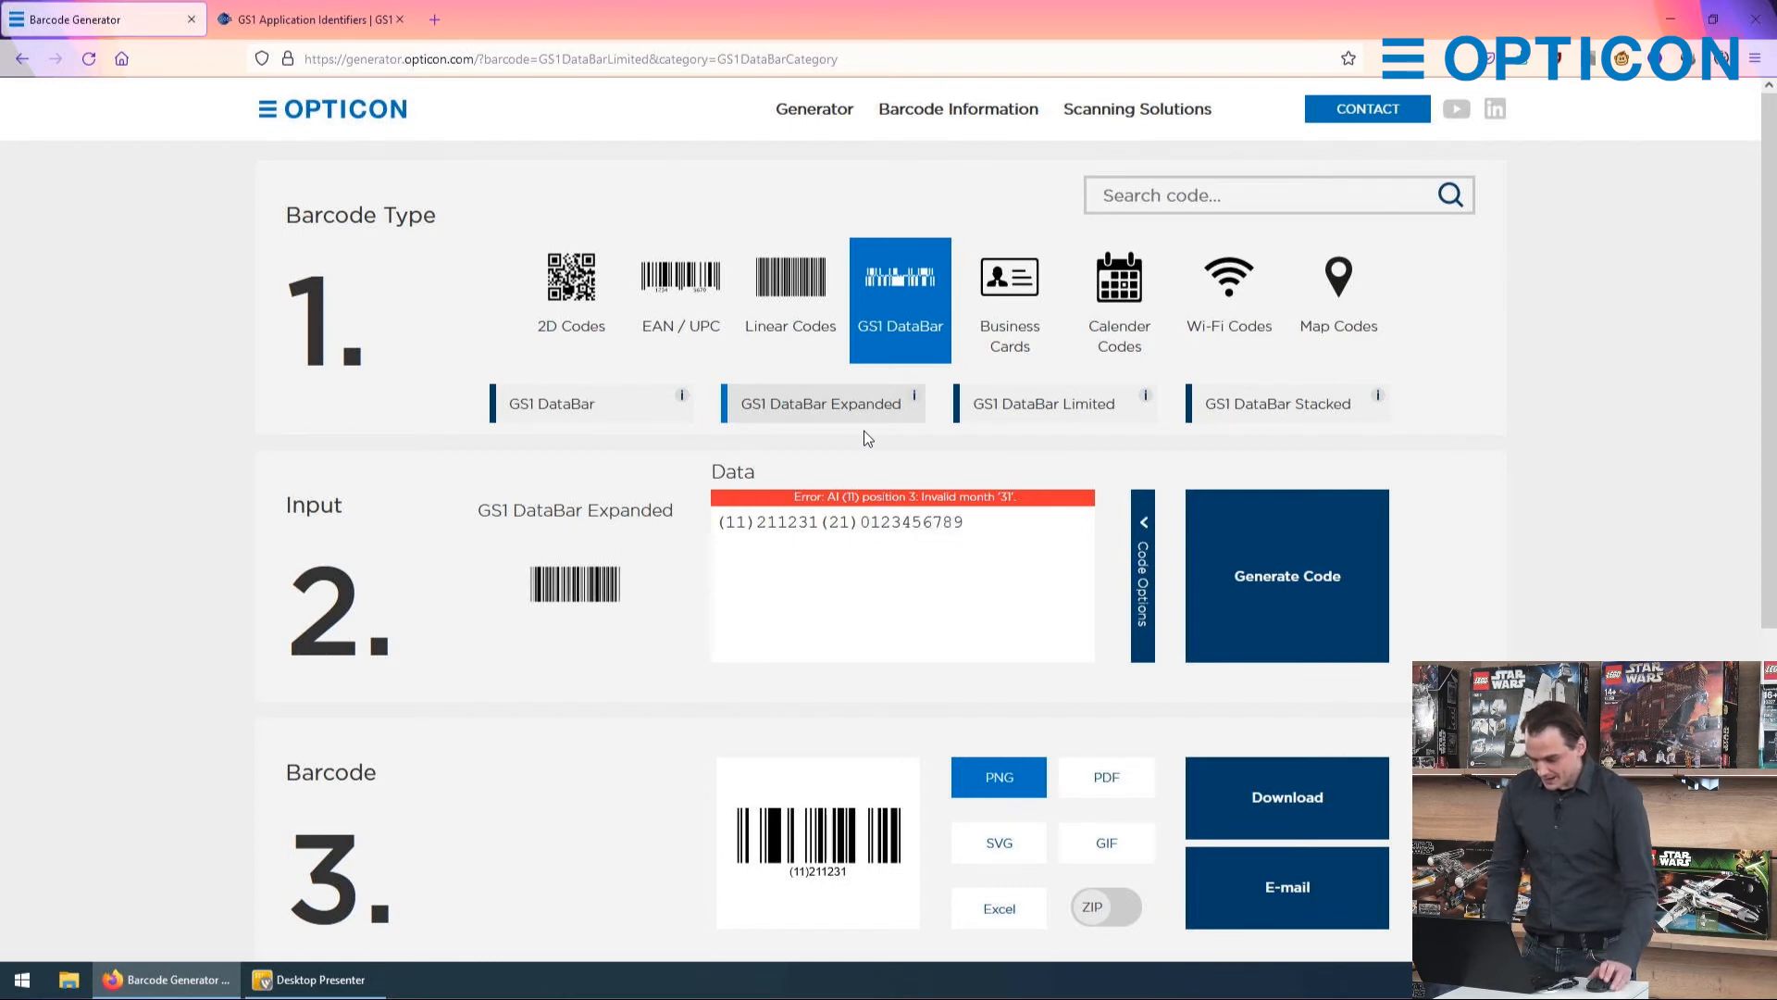
click(1287, 575)
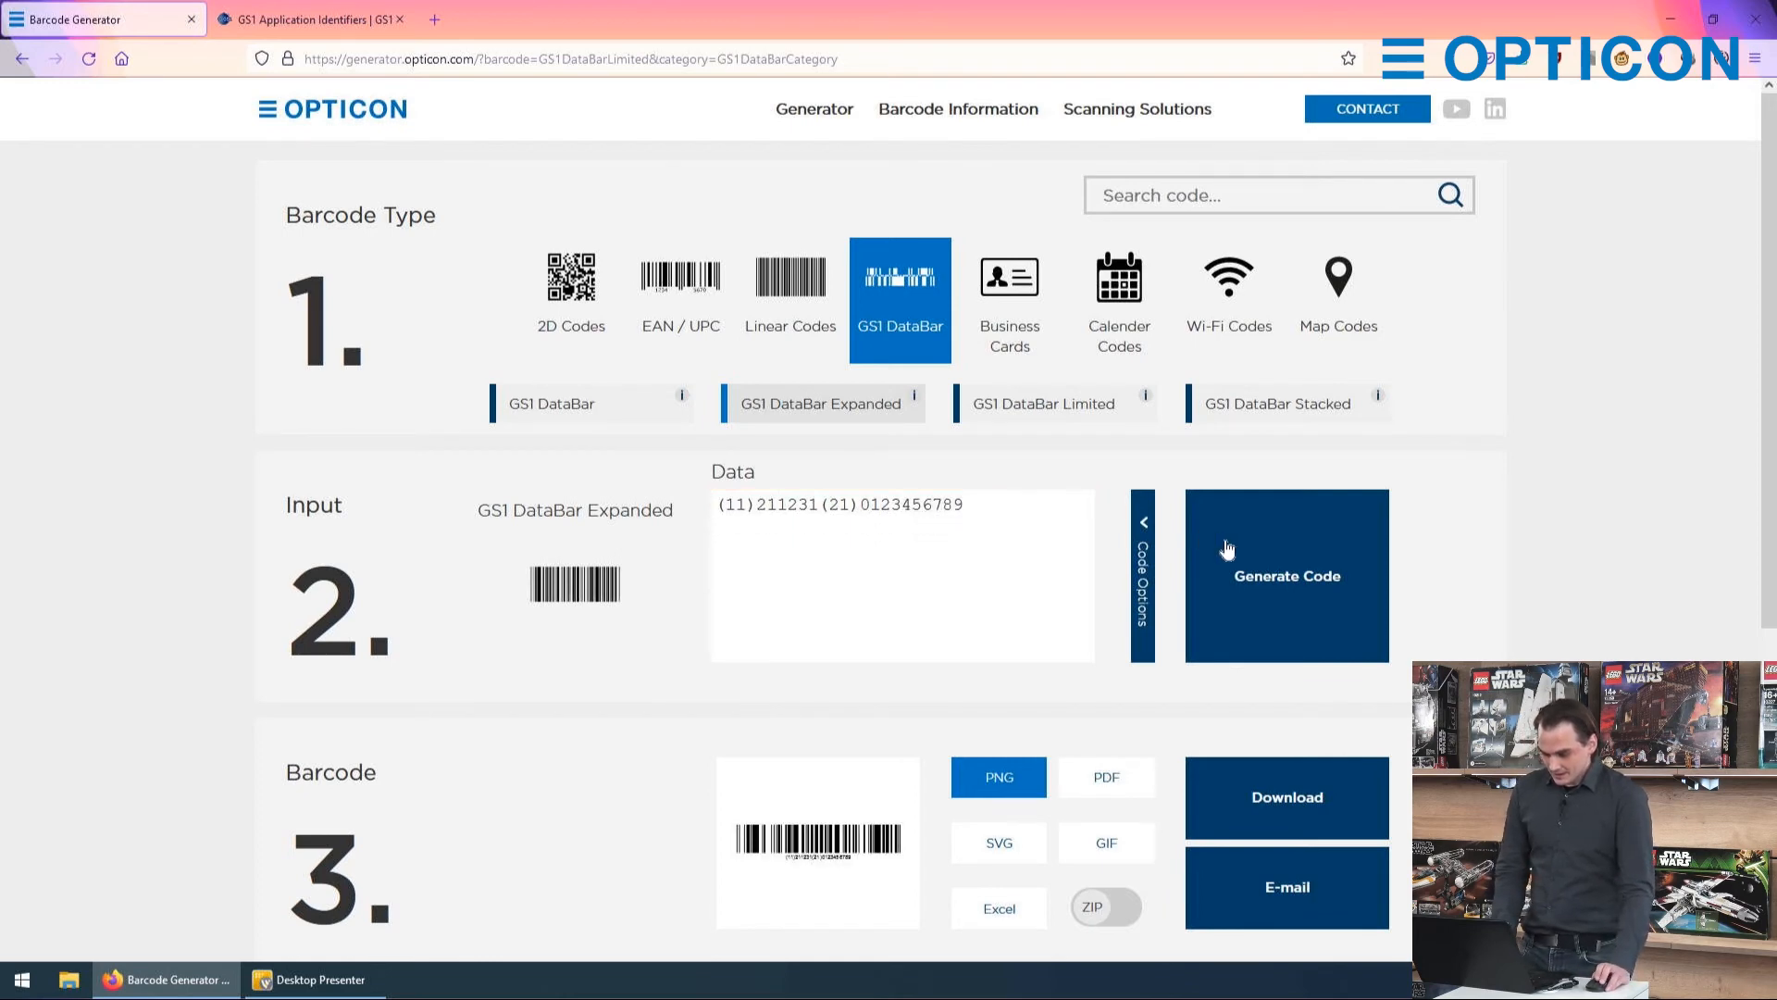
scroll(down, 3)
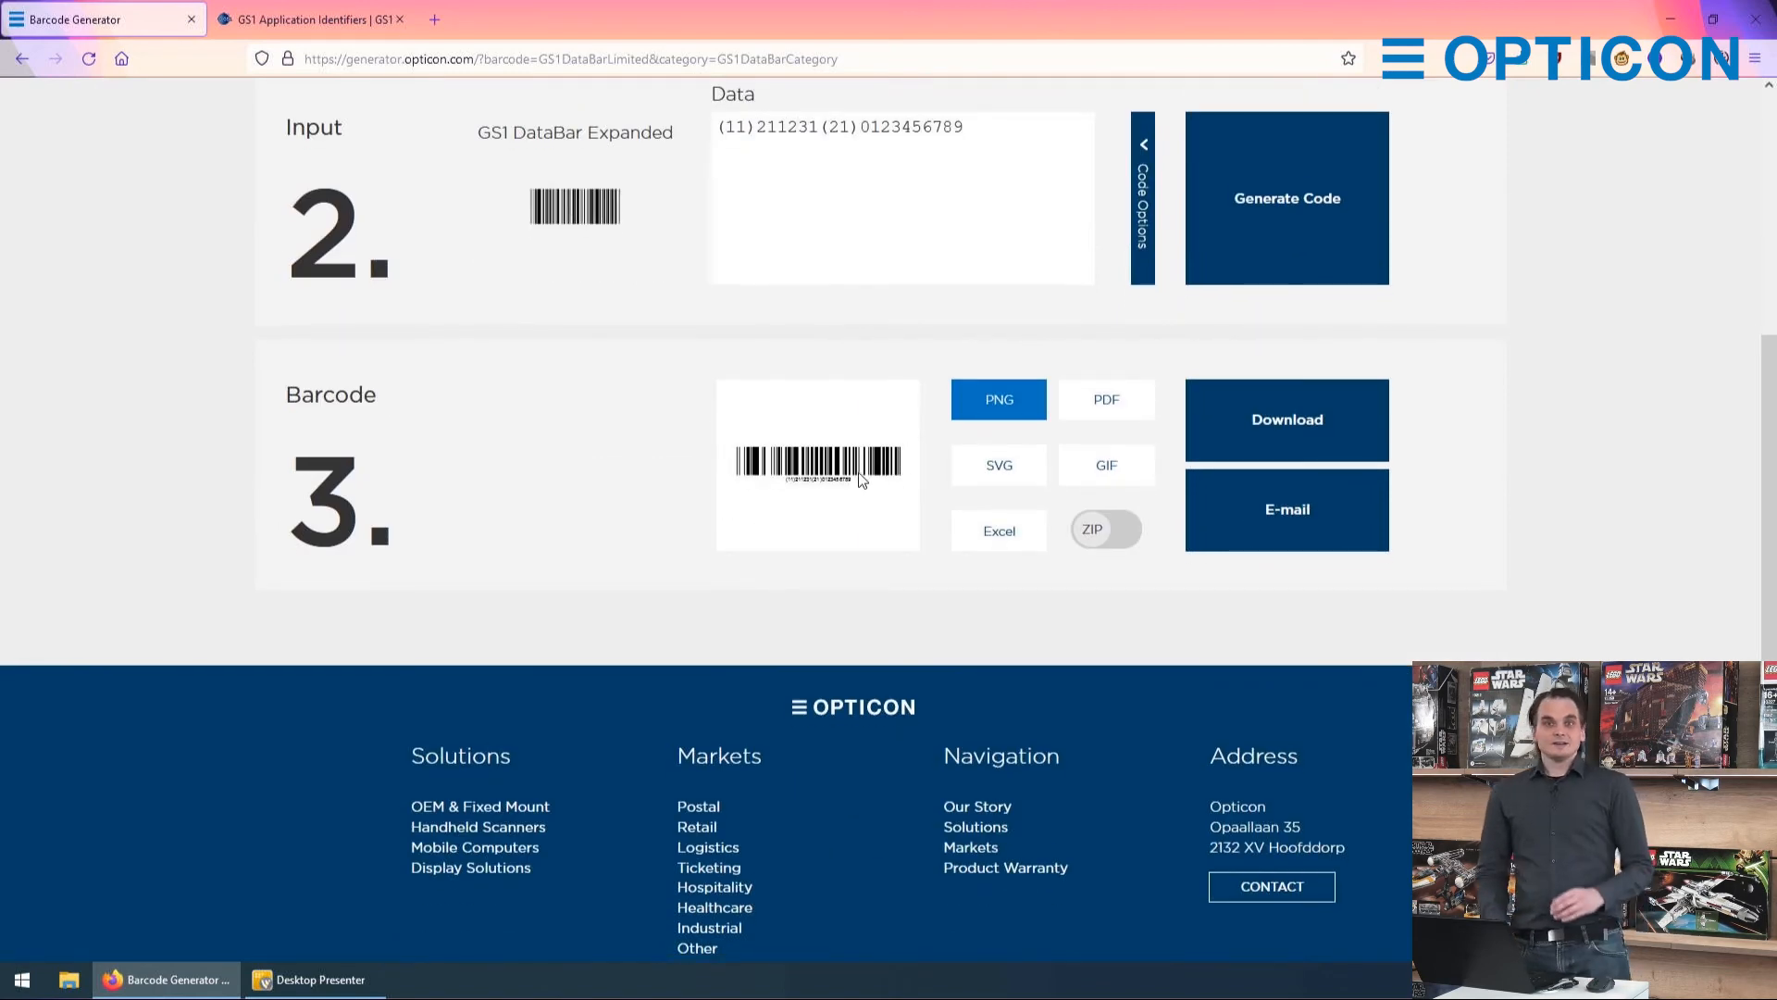
mouse_move(983, 357)
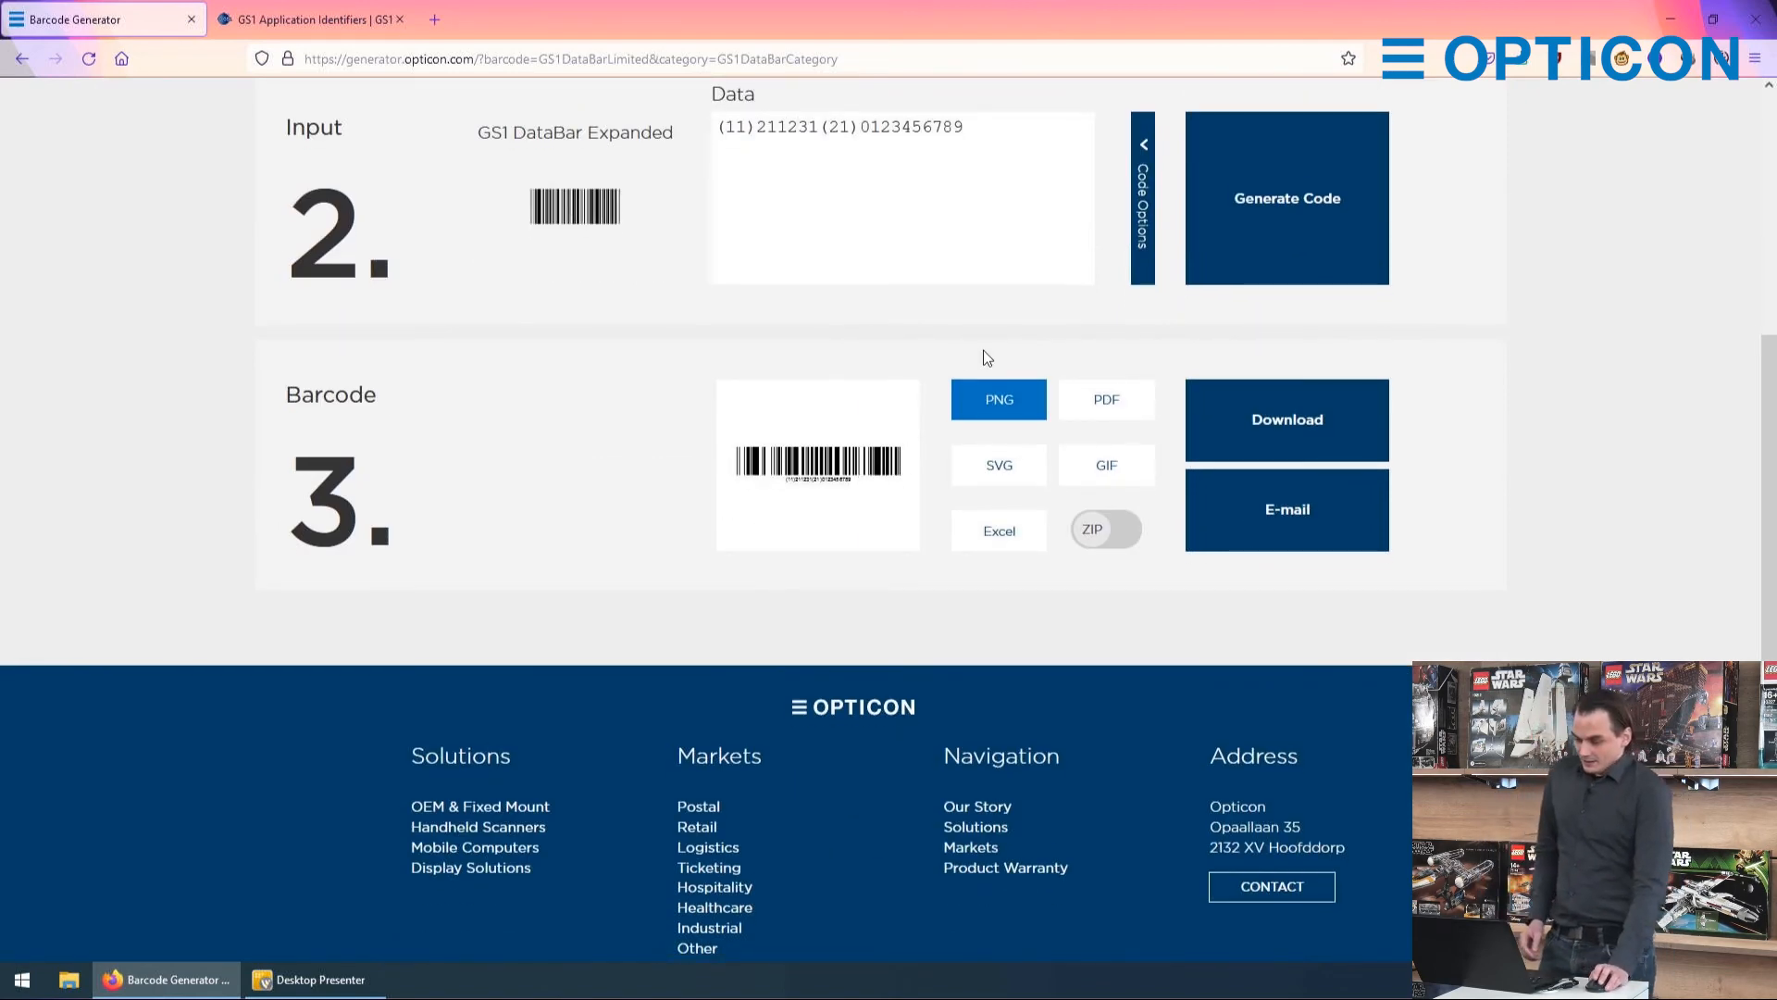
scroll(up, 3)
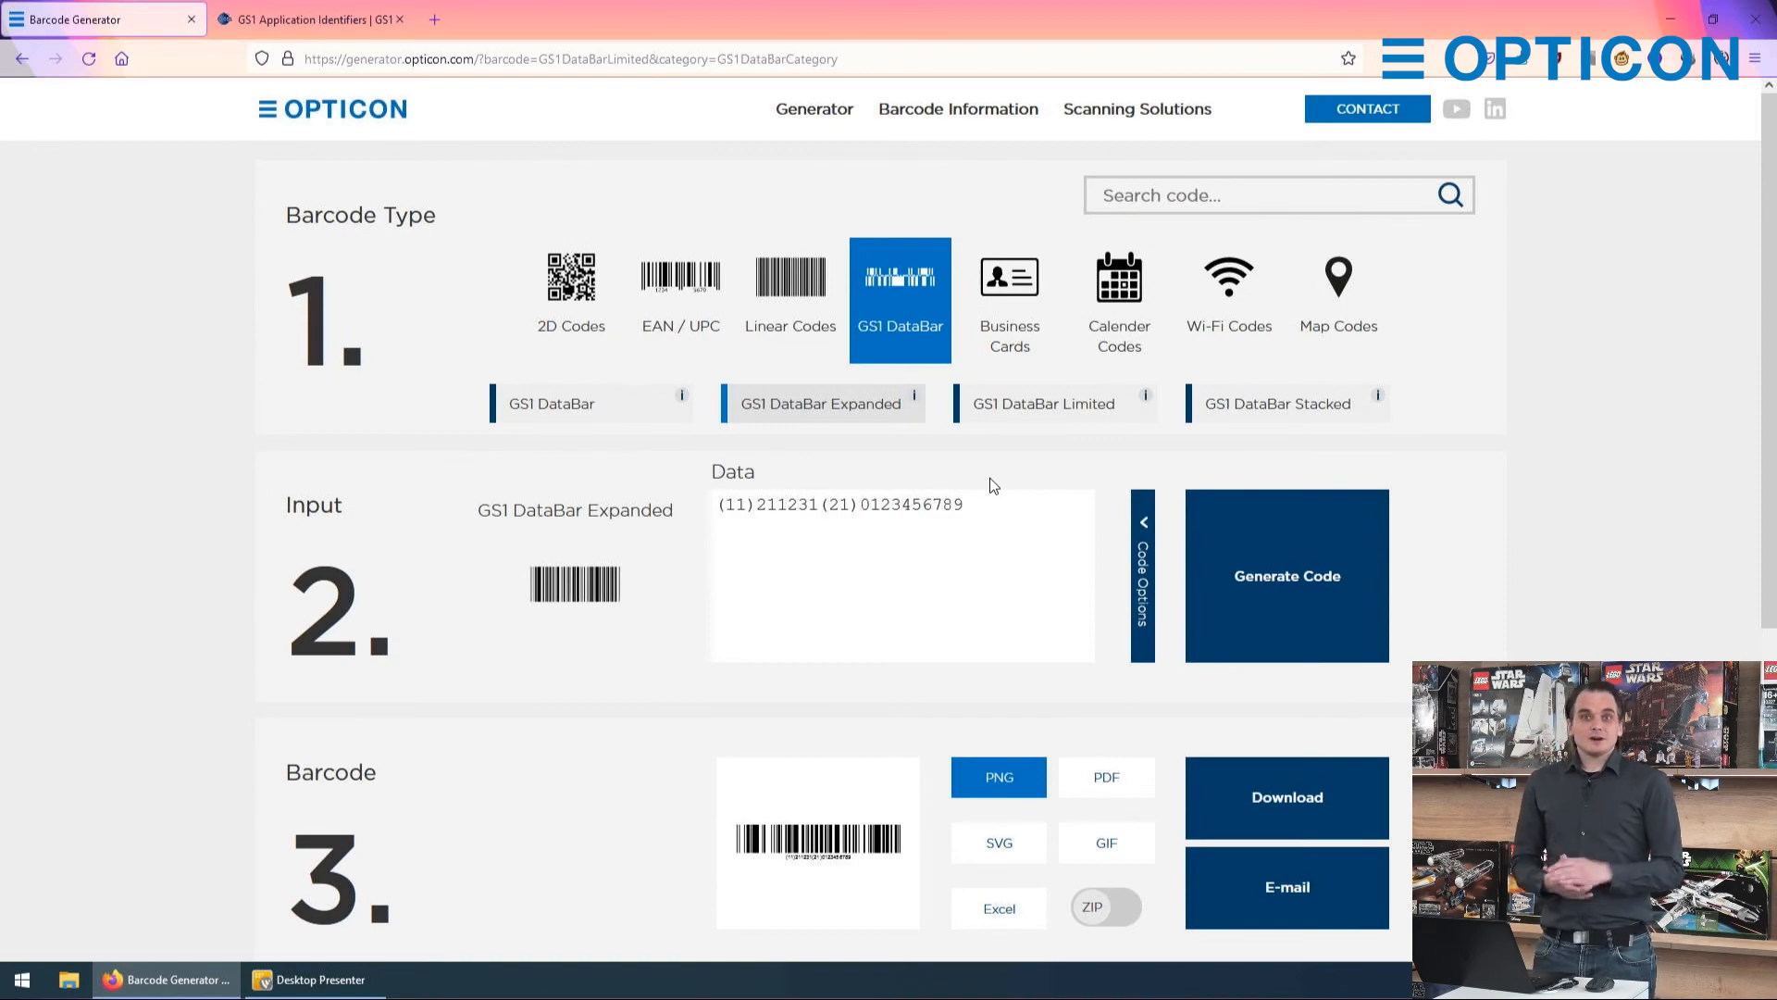